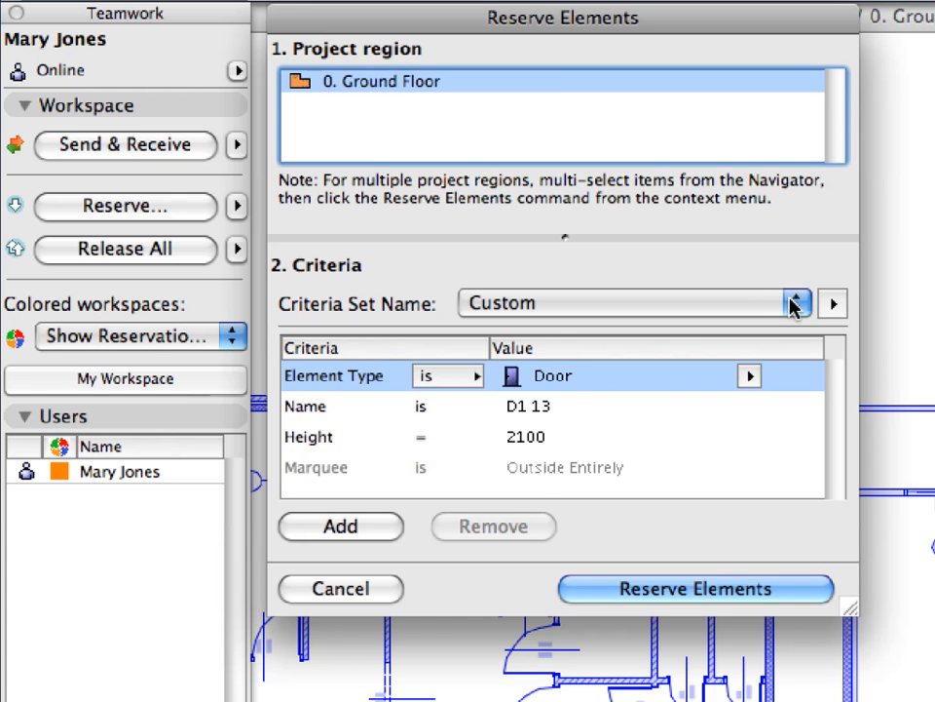
# Review the saved Reserve Elements criteria sets, the Reserve submenu and the Colored Workspaces options.
pyautogui.click(791, 302)
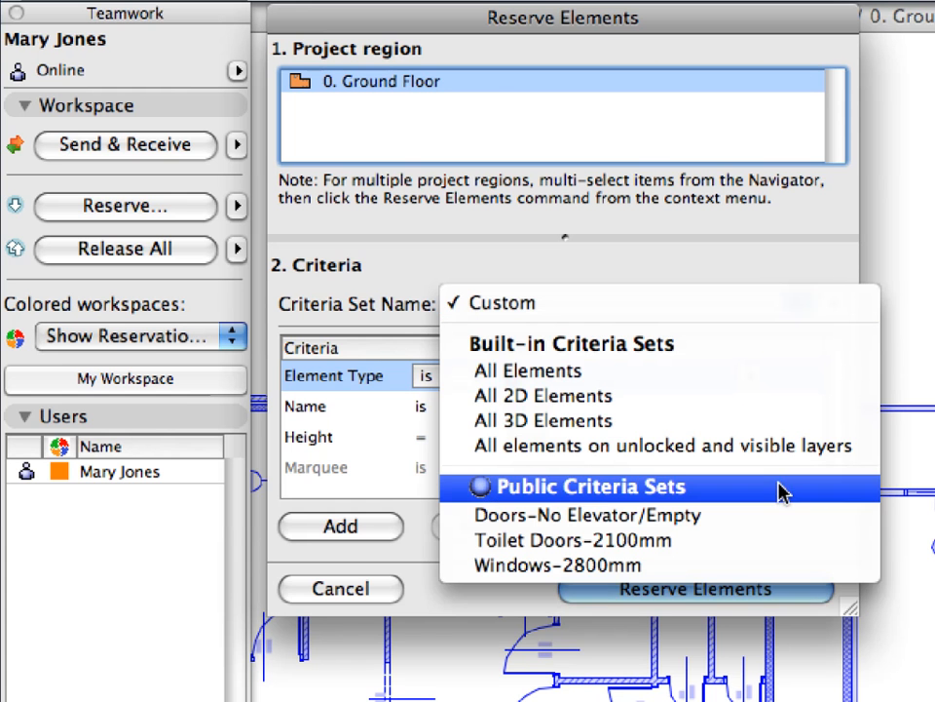
pyautogui.moveTo(779, 523)
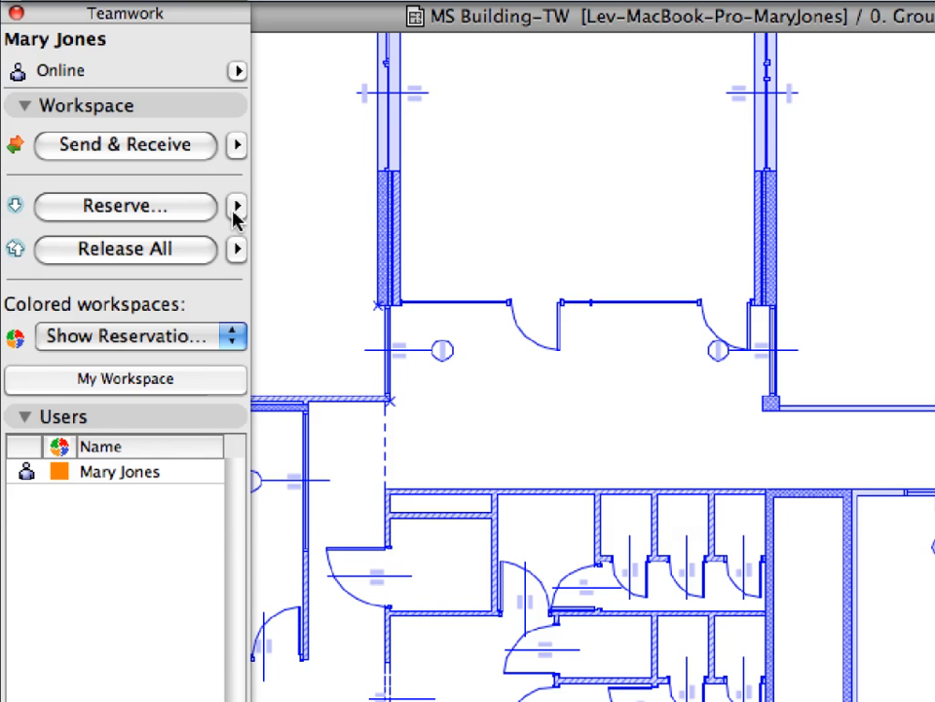
pyautogui.click(237, 207)
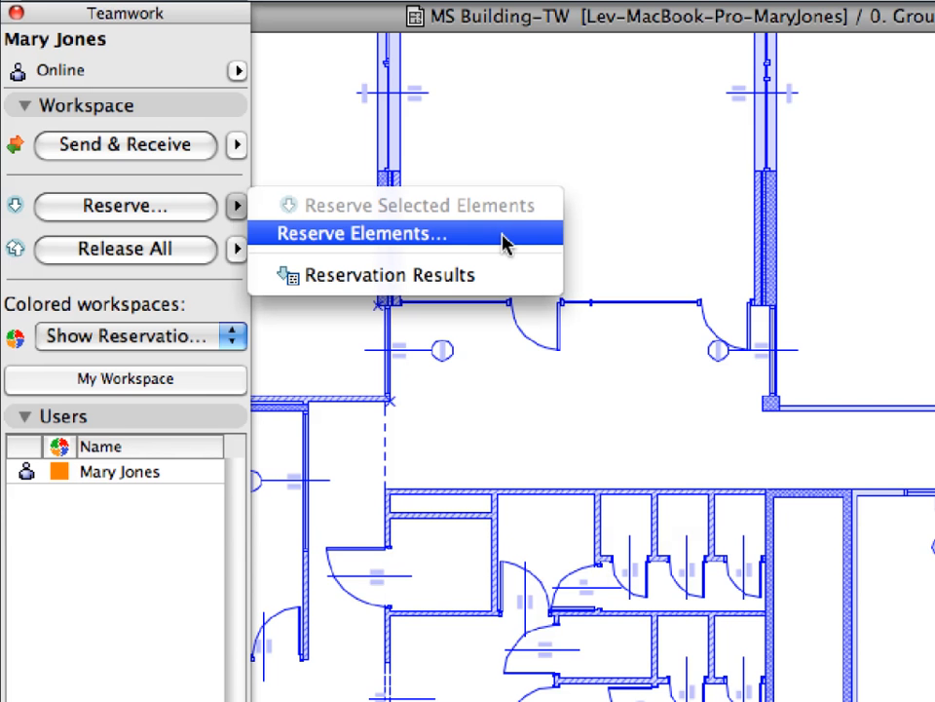
pyautogui.moveTo(516, 242)
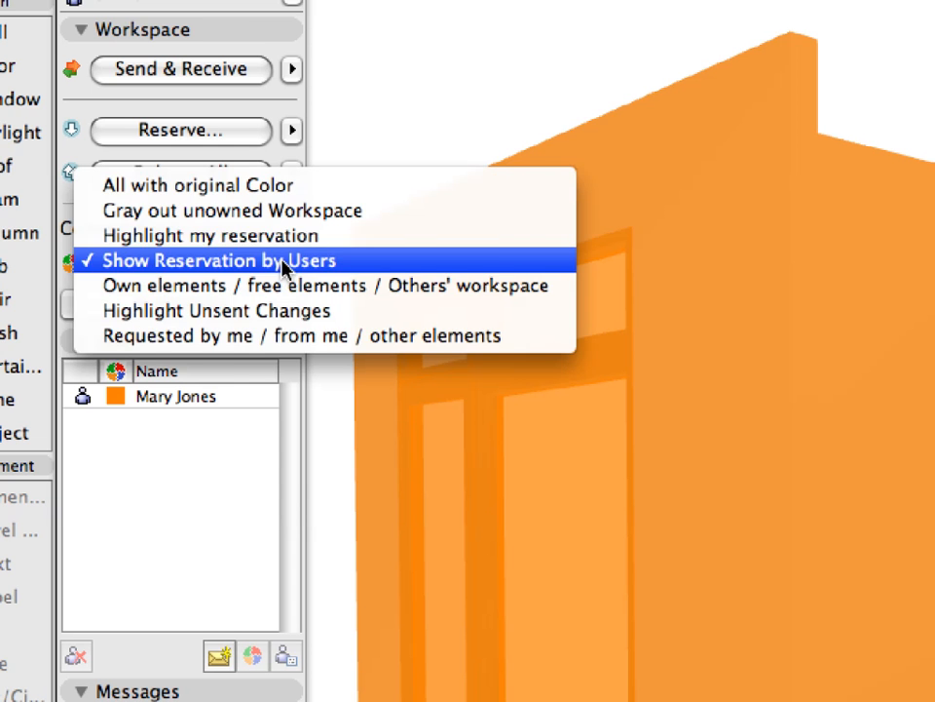
pyautogui.click(202, 183)
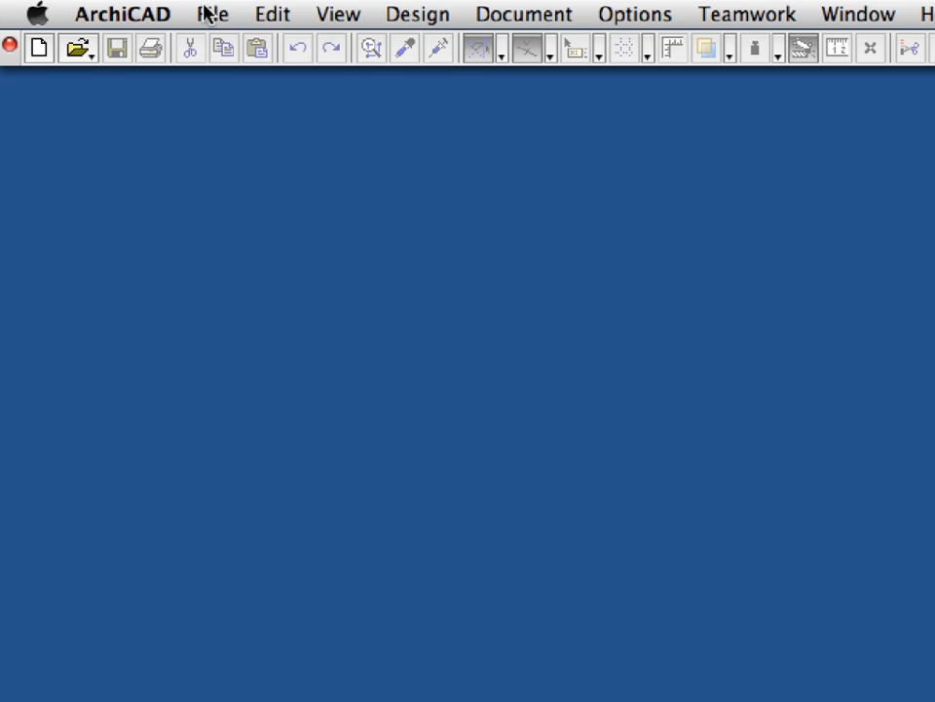
# Reopen the MS Building-TW Teamwork project from the File menu's recent projects.
pyautogui.click(212, 16)
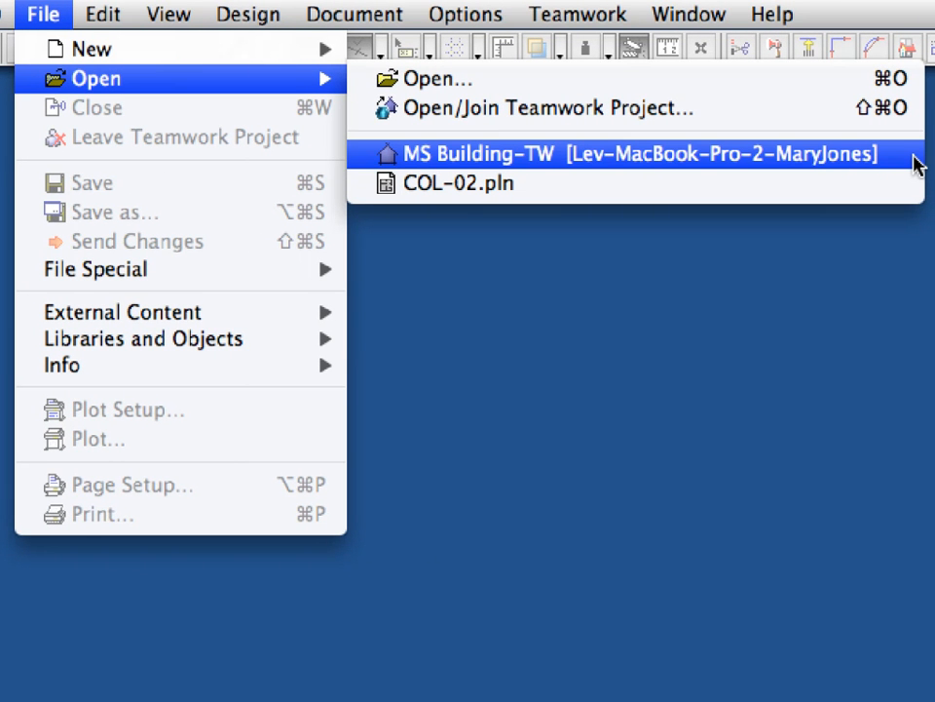
pyautogui.click(643, 152)
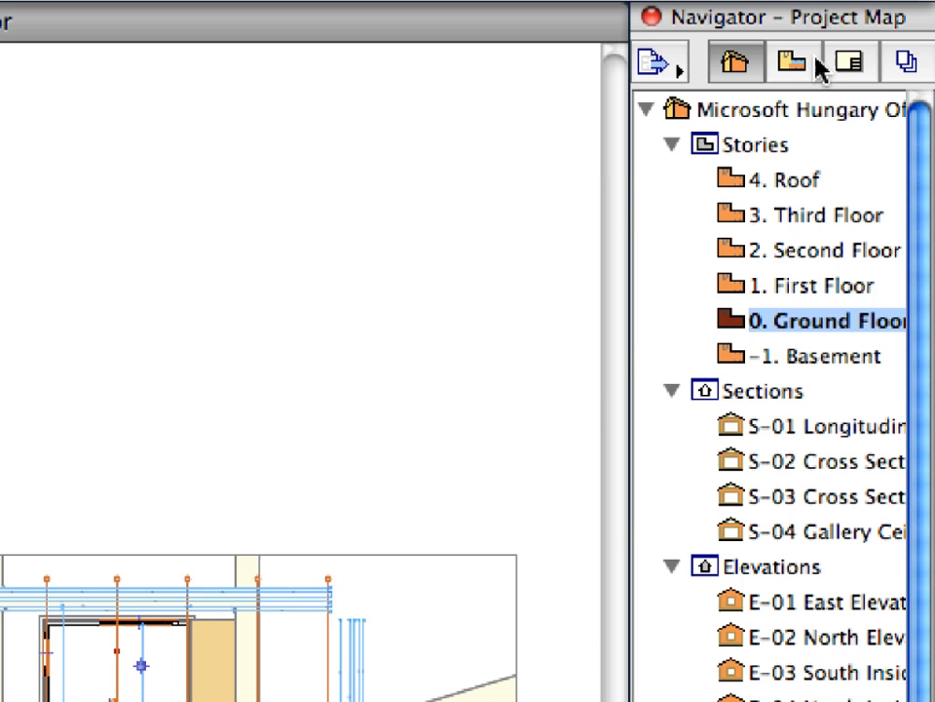
# Show the Navigator's View Map and expand the Chapter 03 folder under Public Views.
pyautogui.click(787, 62)
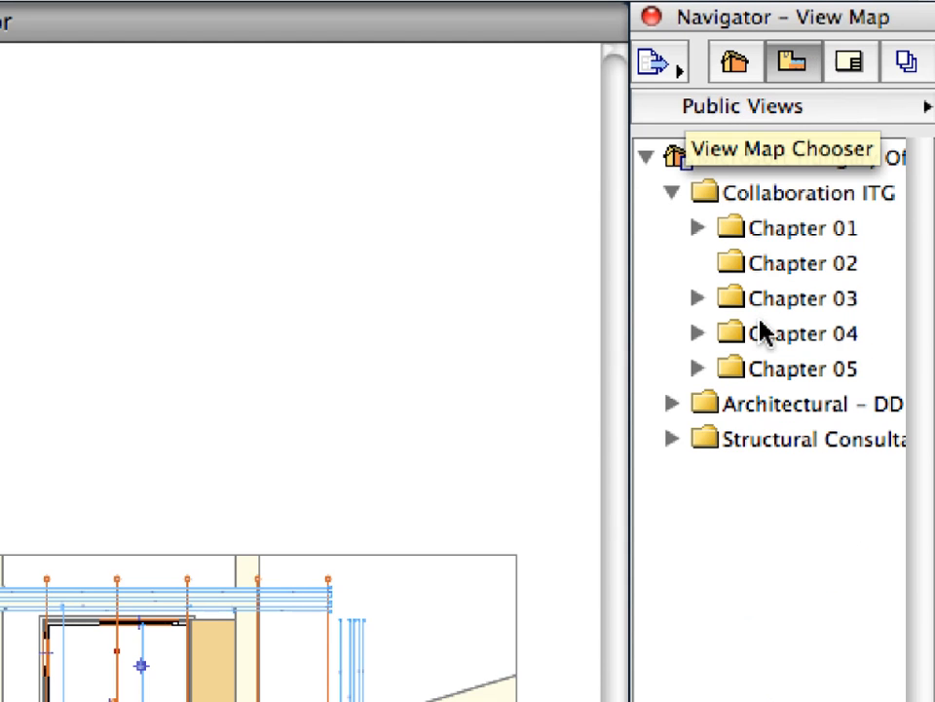
pyautogui.click(698, 297)
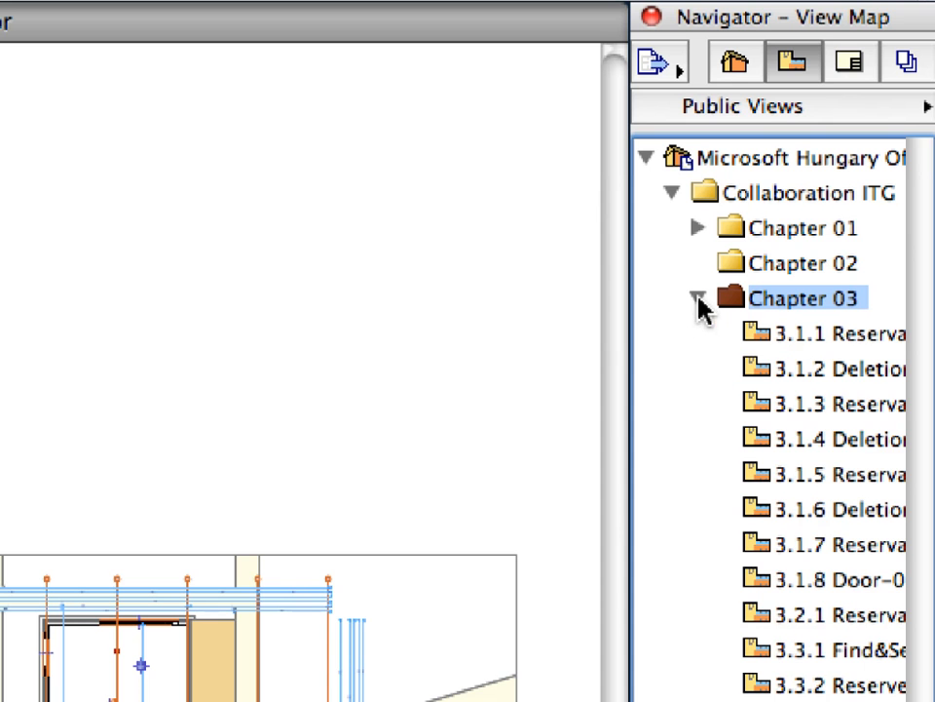
pyautogui.moveTo(877, 347)
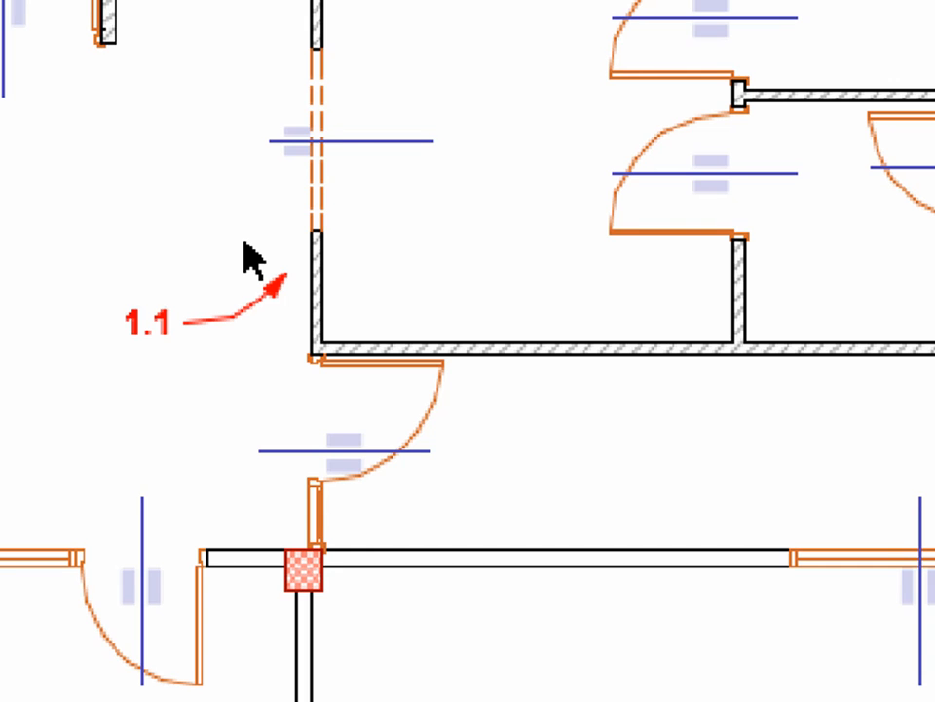
pyautogui.moveTo(616, 94)
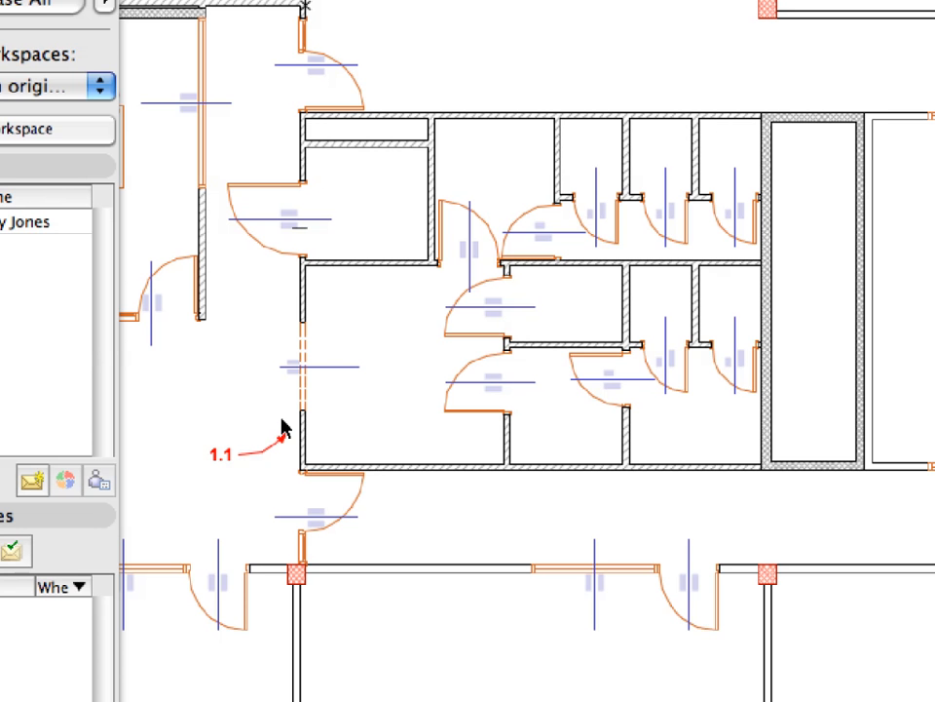
pyautogui.moveTo(304, 438)
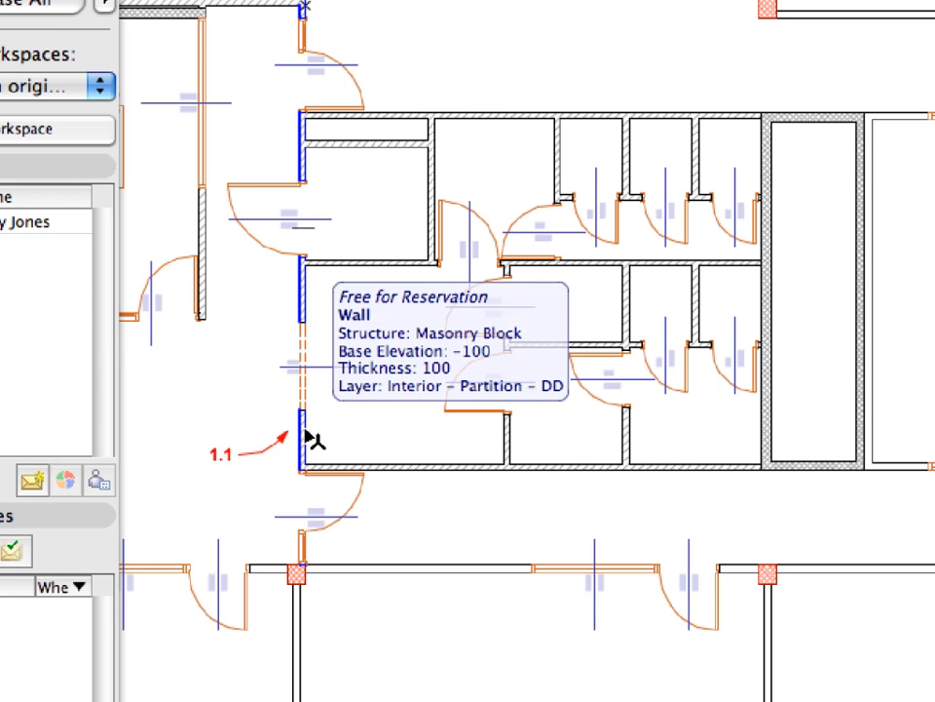
pyautogui.click(300, 438)
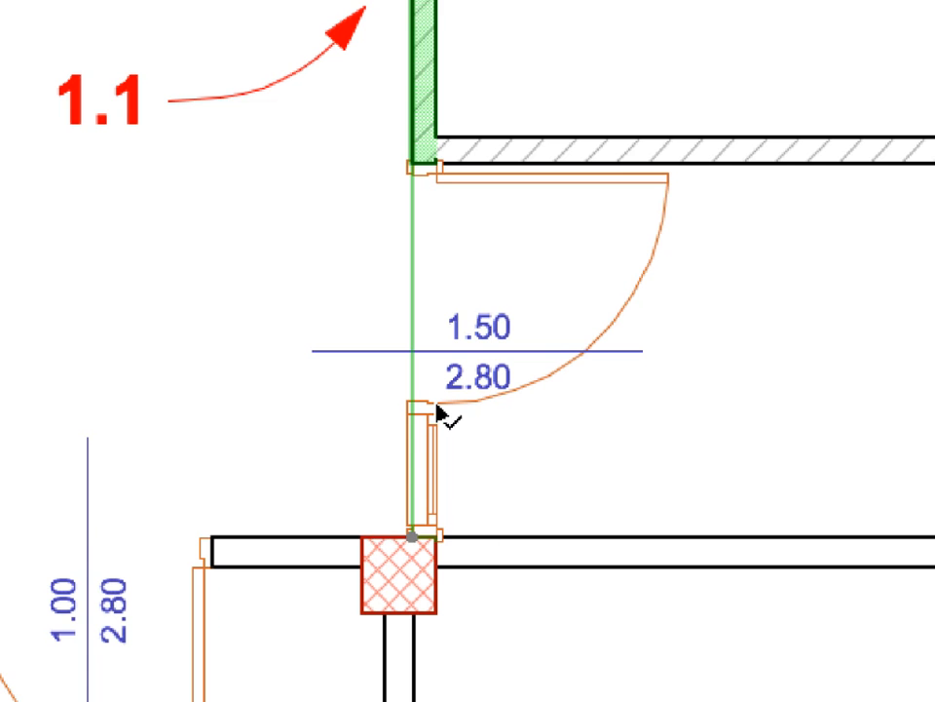
pyautogui.click(413, 394)
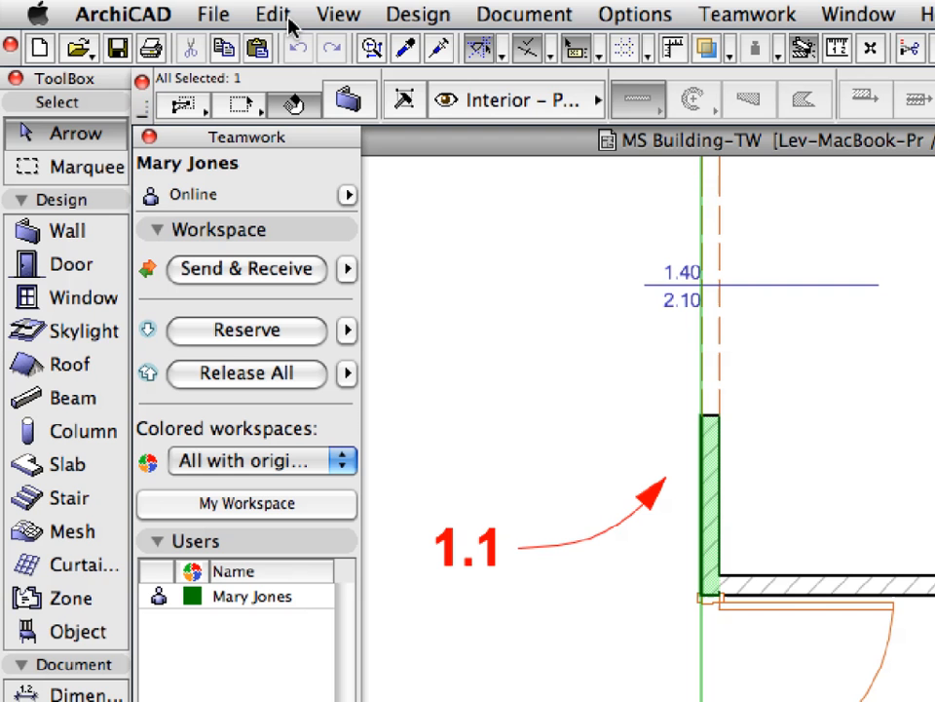
pyautogui.click(273, 14)
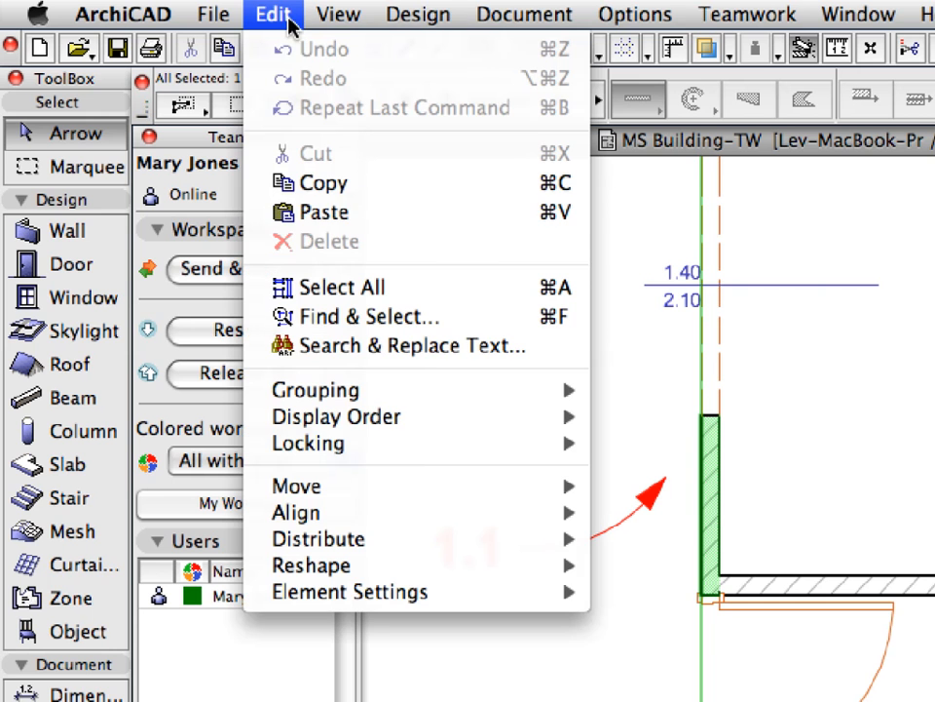
pyautogui.moveTo(323, 210)
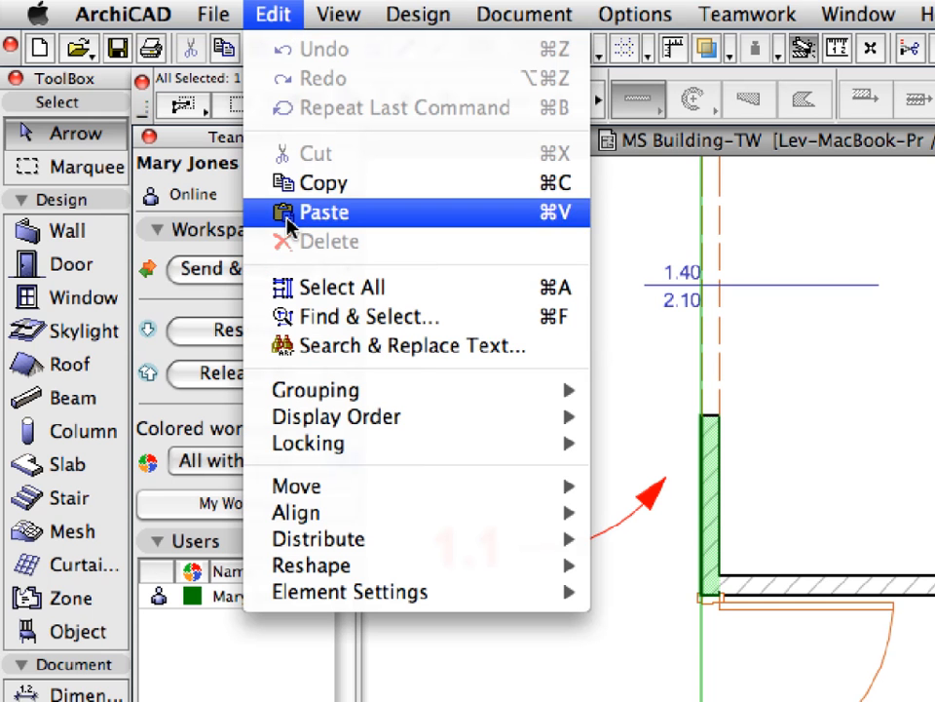
pyautogui.moveTo(375, 253)
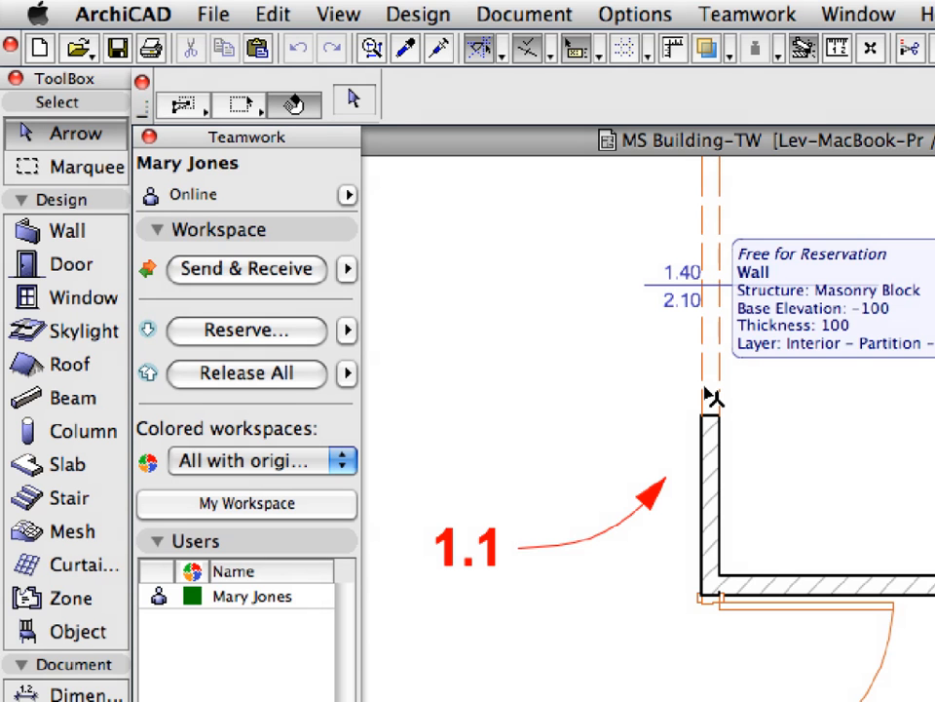
pyautogui.click(705, 487)
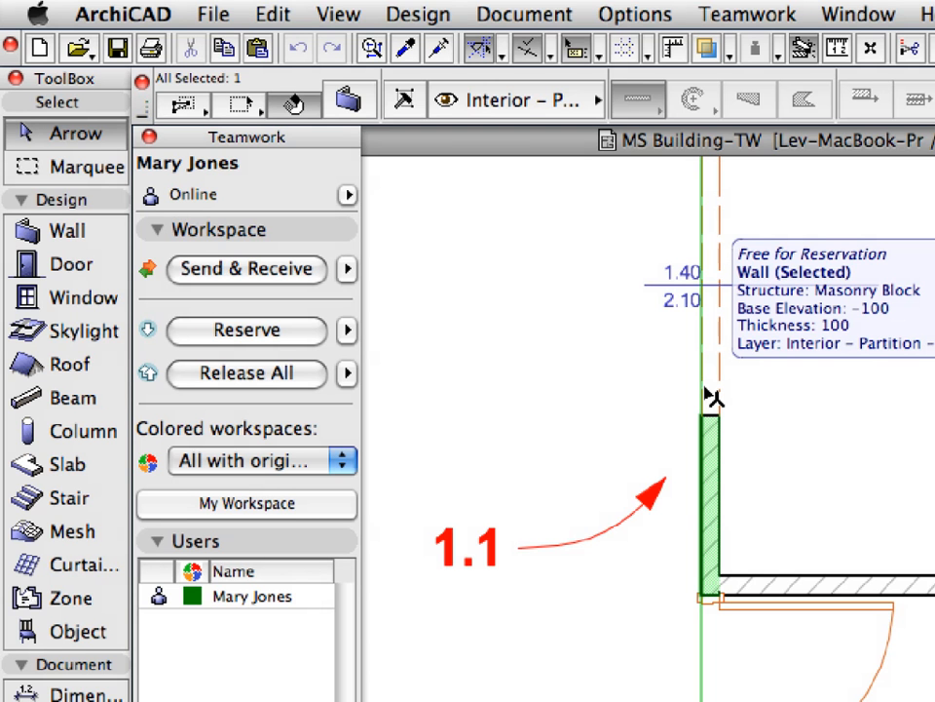
pyautogui.click(273, 15)
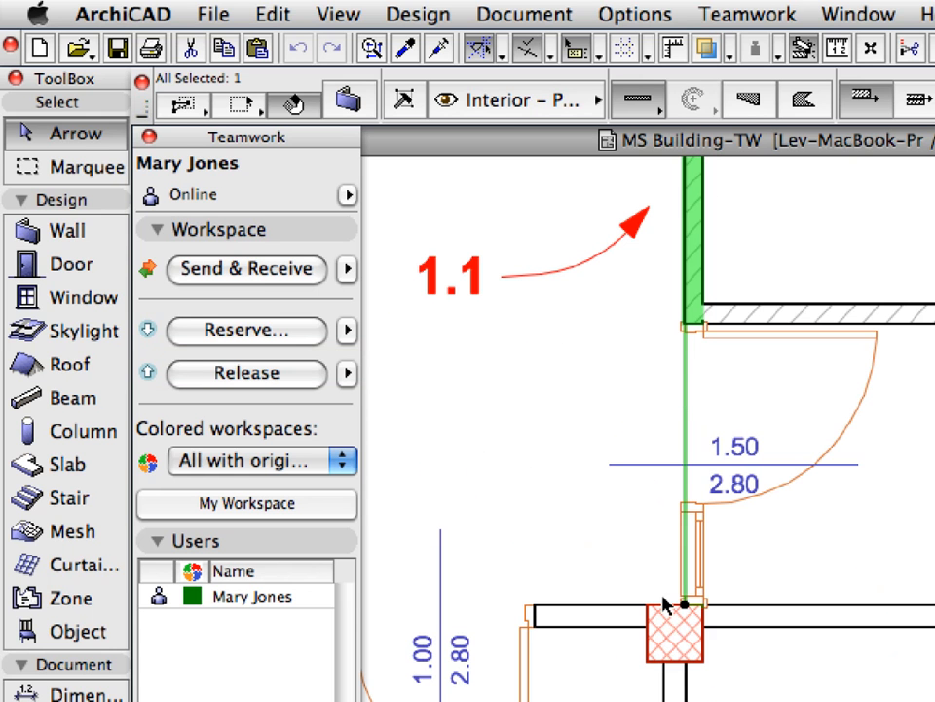
pyautogui.moveTo(725, 602)
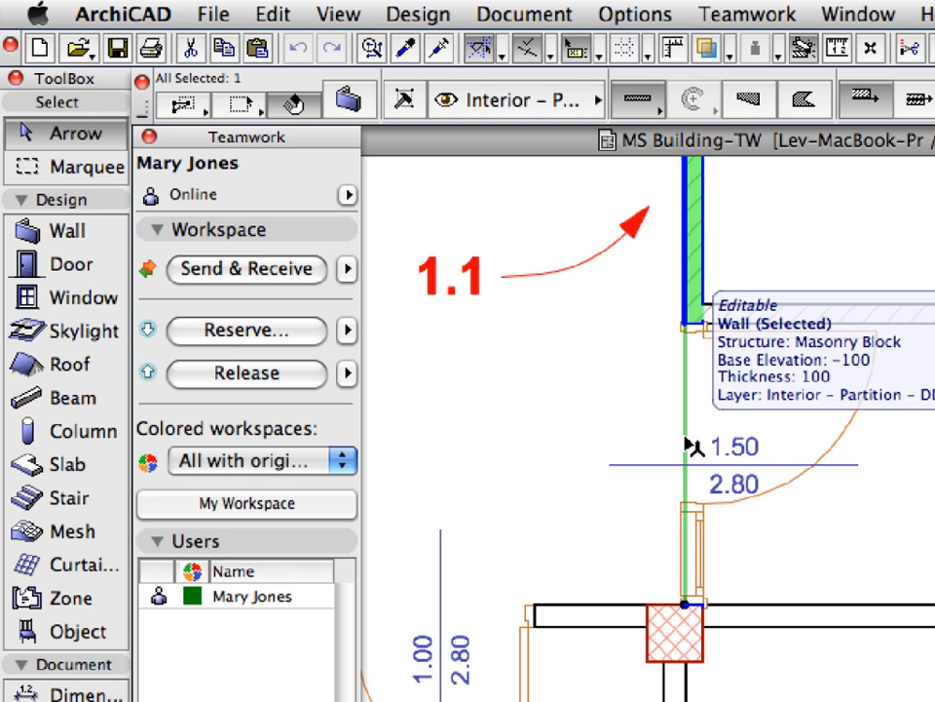
pyautogui.click(272, 14)
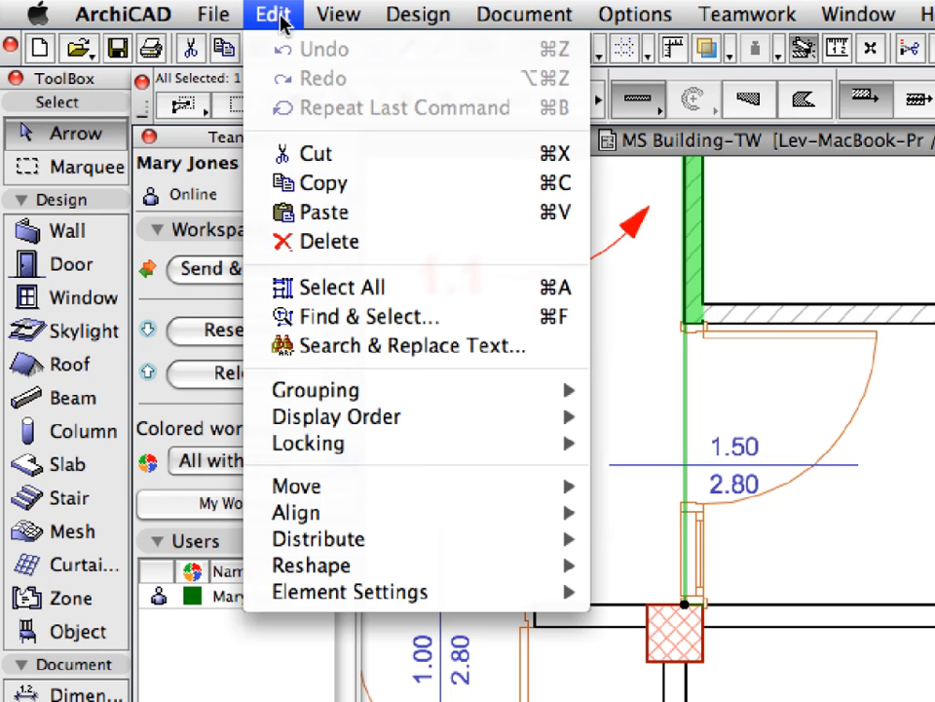
pyautogui.moveTo(437, 242)
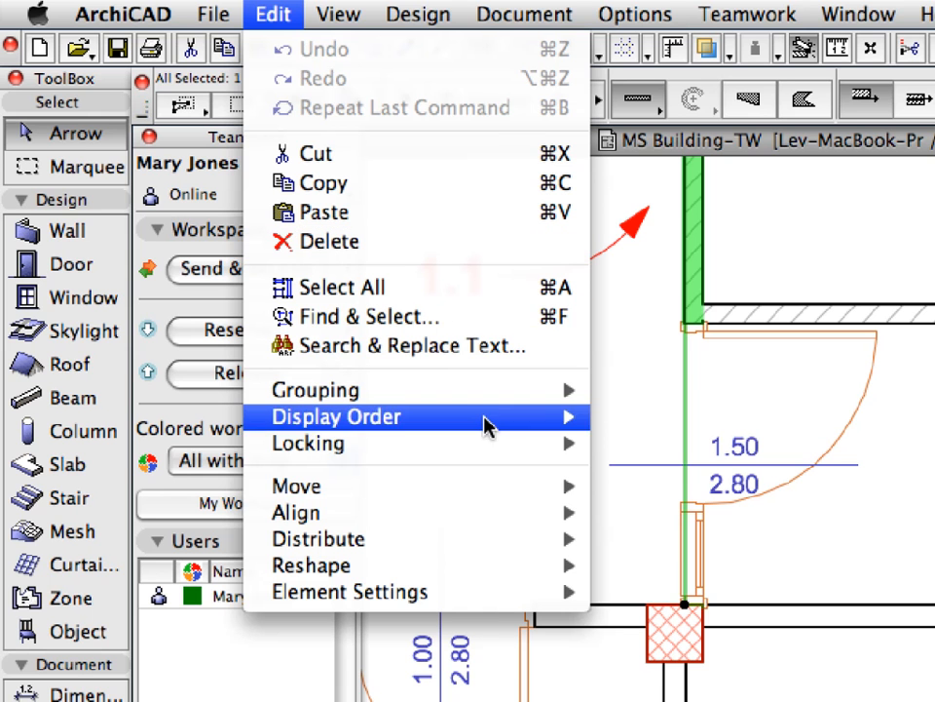
pyautogui.moveTo(296, 487)
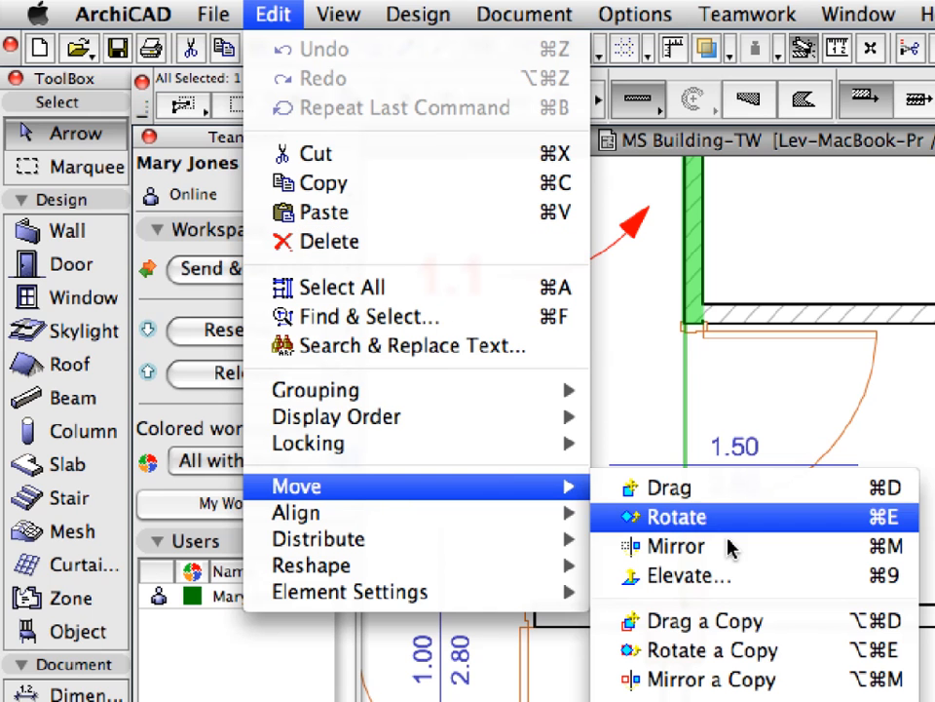
pyautogui.moveTo(675, 403)
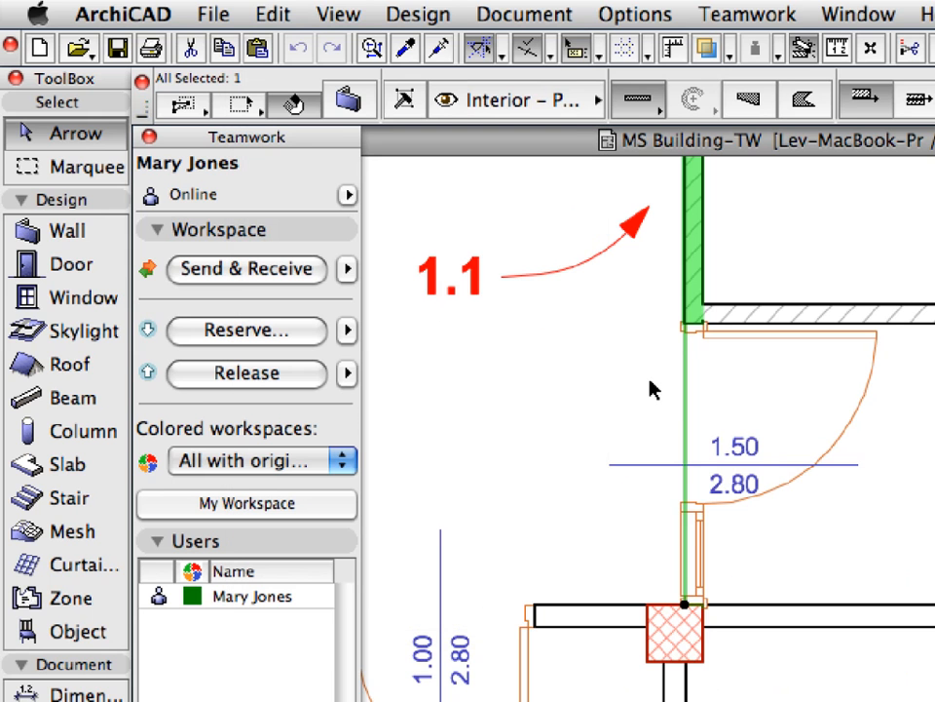
pyautogui.click(246, 372)
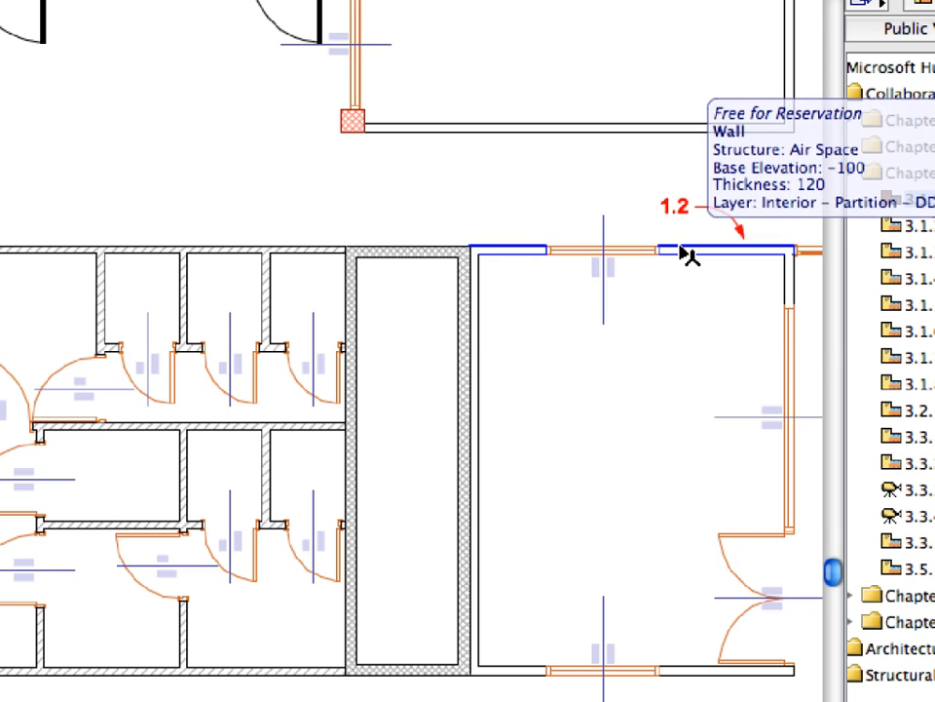
# Select the 3.1.2 Deletion-01 view under Chapter 03 in the Navigator.
pyautogui.click(680, 241)
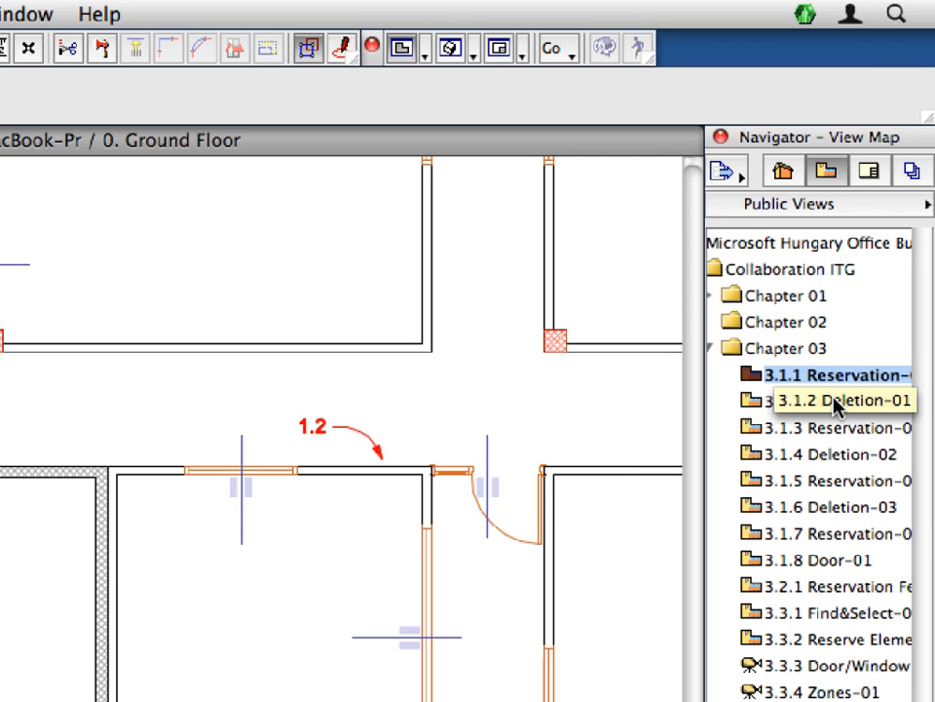
pyautogui.moveTo(822, 415)
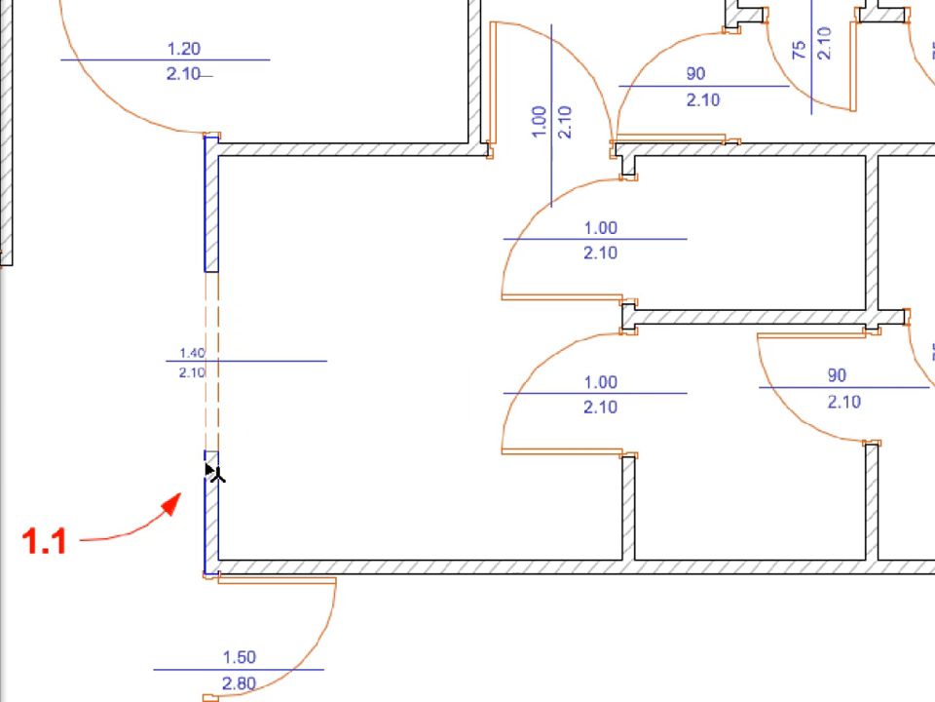
# Select walls 1.1 and 1.2 and reserve them via Reserve Selected Elements.
pyautogui.click(207, 480)
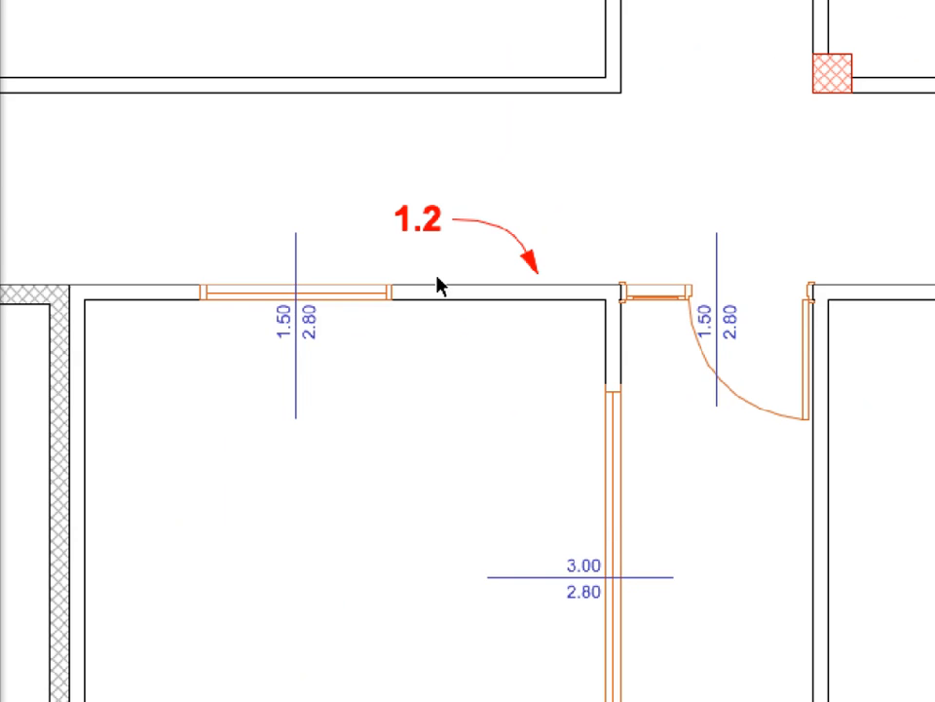
pyautogui.moveTo(448, 288)
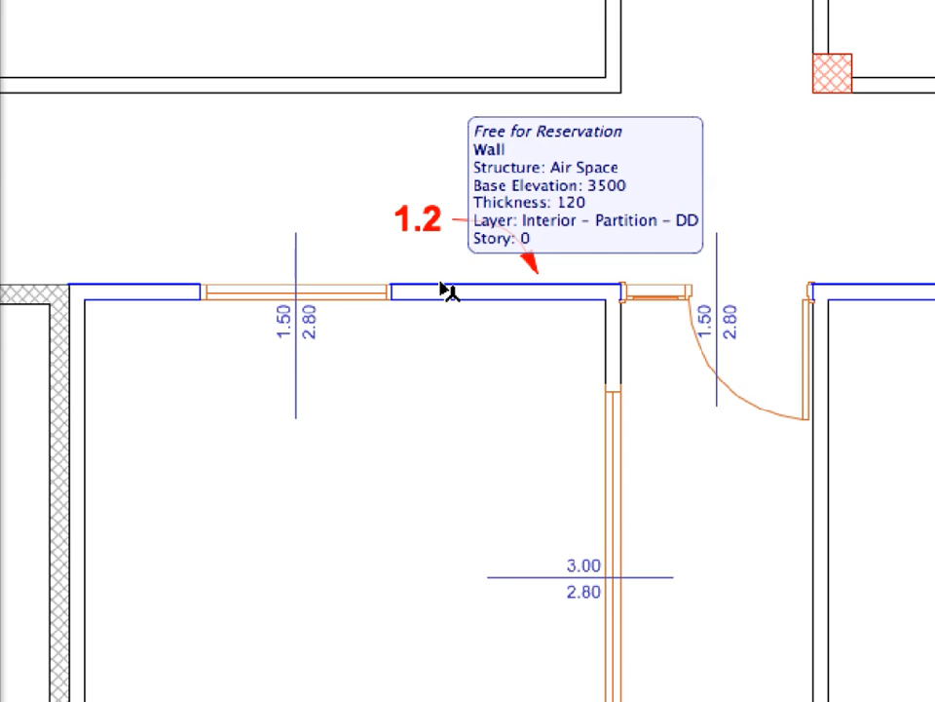
pyautogui.click(444, 293)
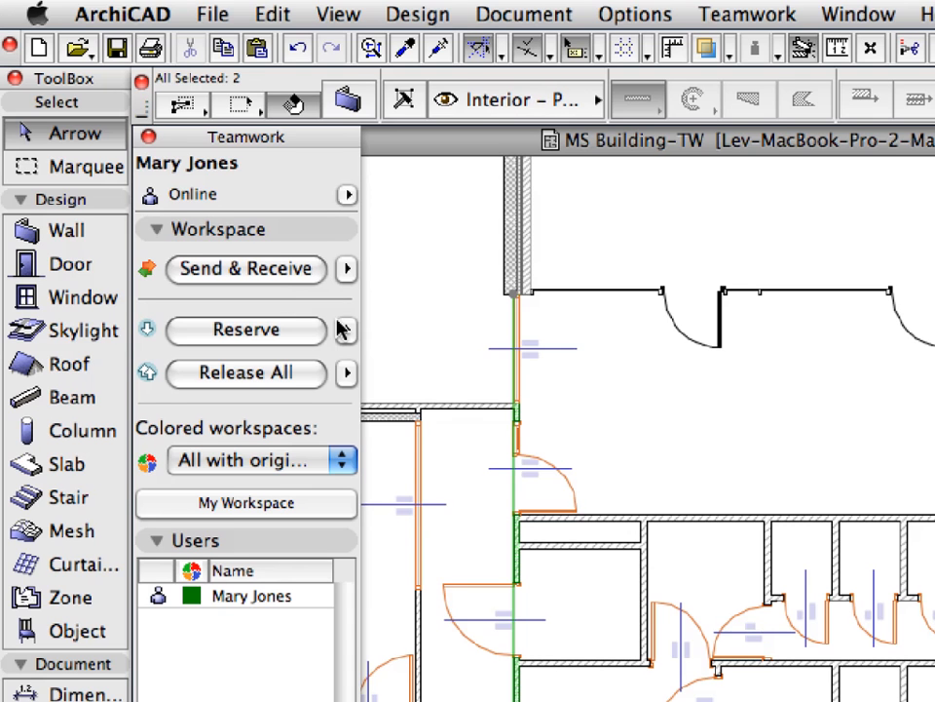
pyautogui.click(347, 330)
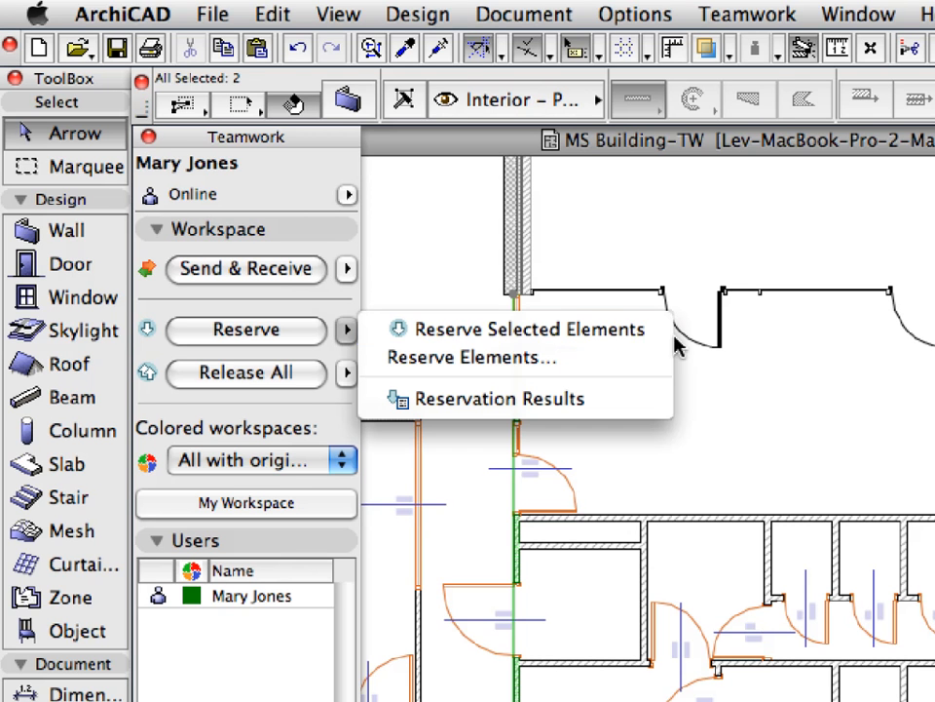
pyautogui.moveTo(516, 329)
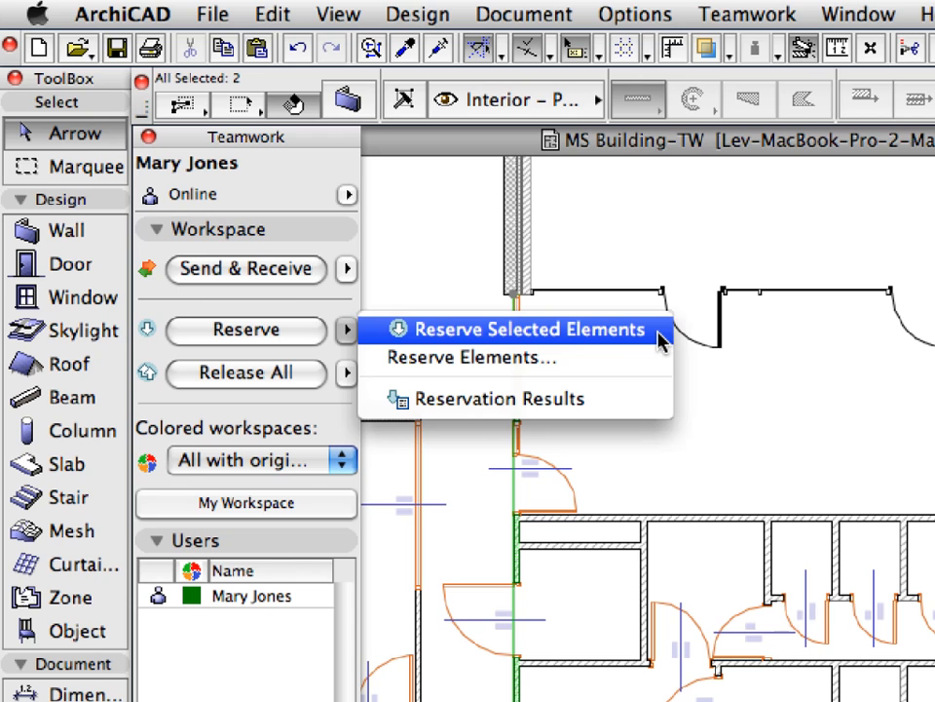
pyautogui.click(522, 330)
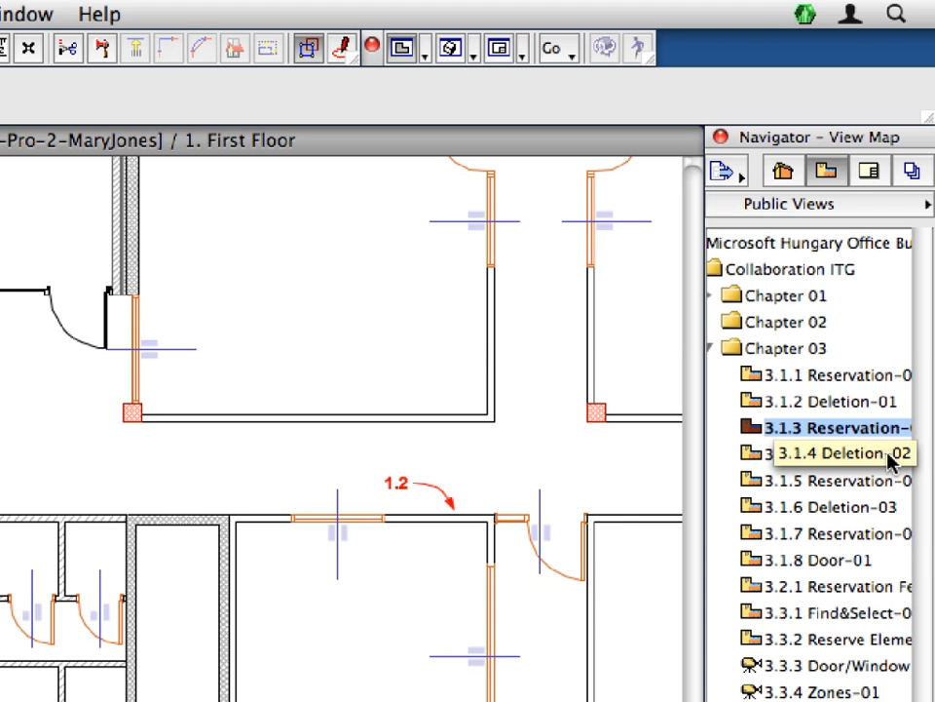
# Open the 3.1.4 Deletion-02 view showing wall markers 2.1 and 2.2.
pyautogui.click(848, 452)
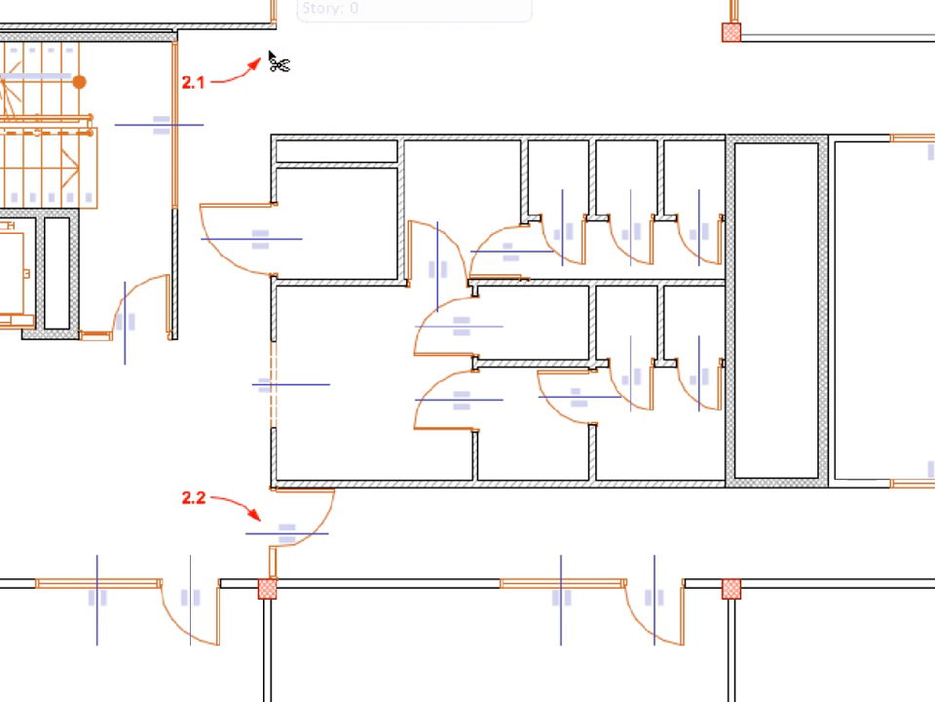
pyautogui.moveTo(271, 577)
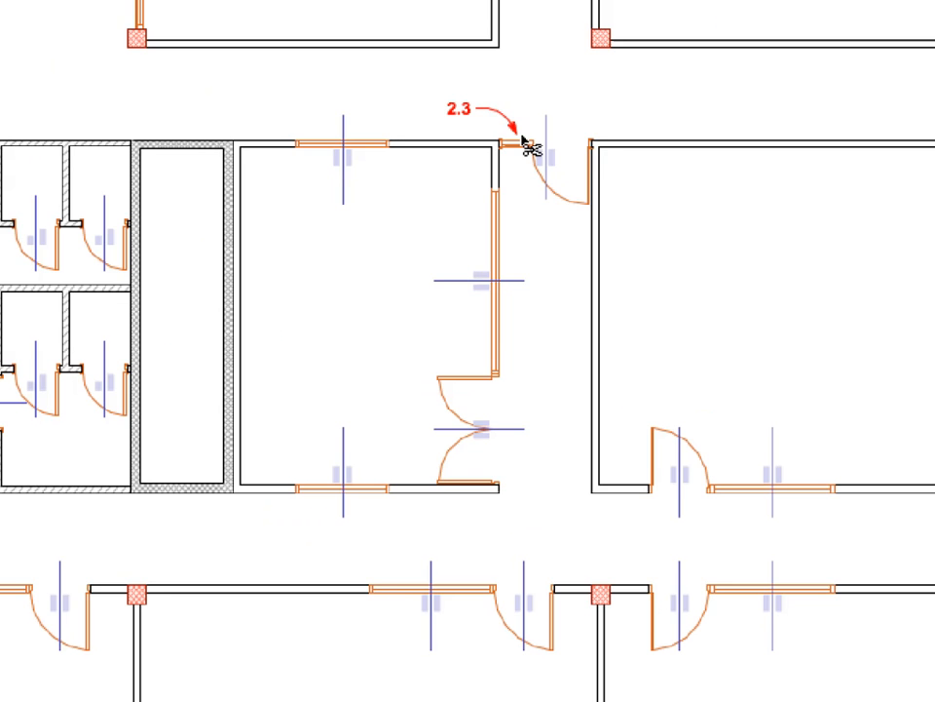
pyautogui.moveTo(526, 164)
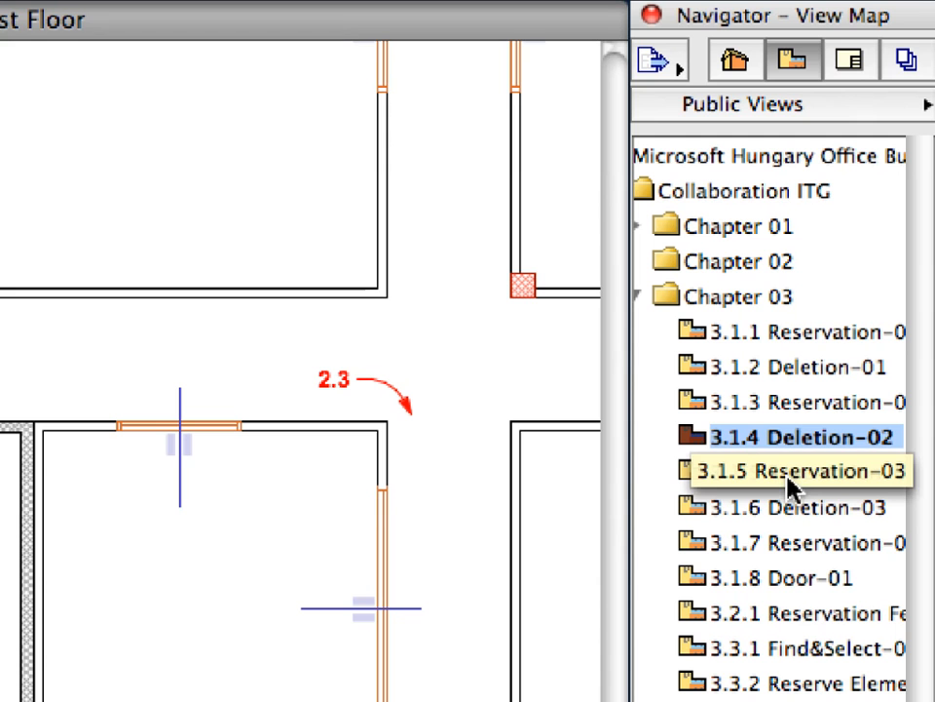
pyautogui.moveTo(873, 504)
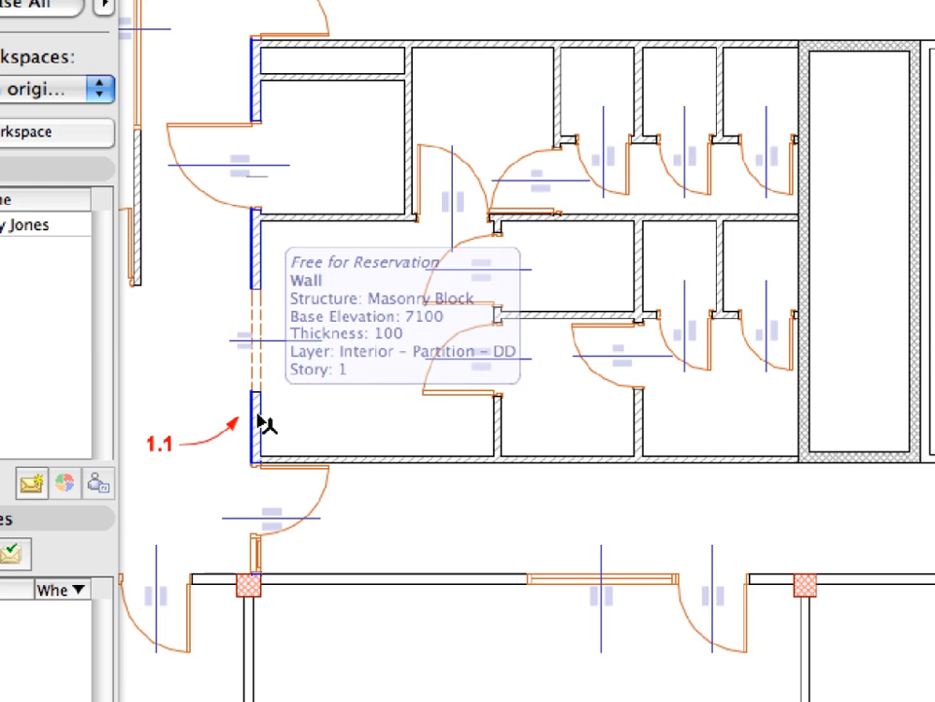
# Select walls 1.1 and 1.2, reserve them from the context menu, and open the Teamwork menu.
pyautogui.click(255, 425)
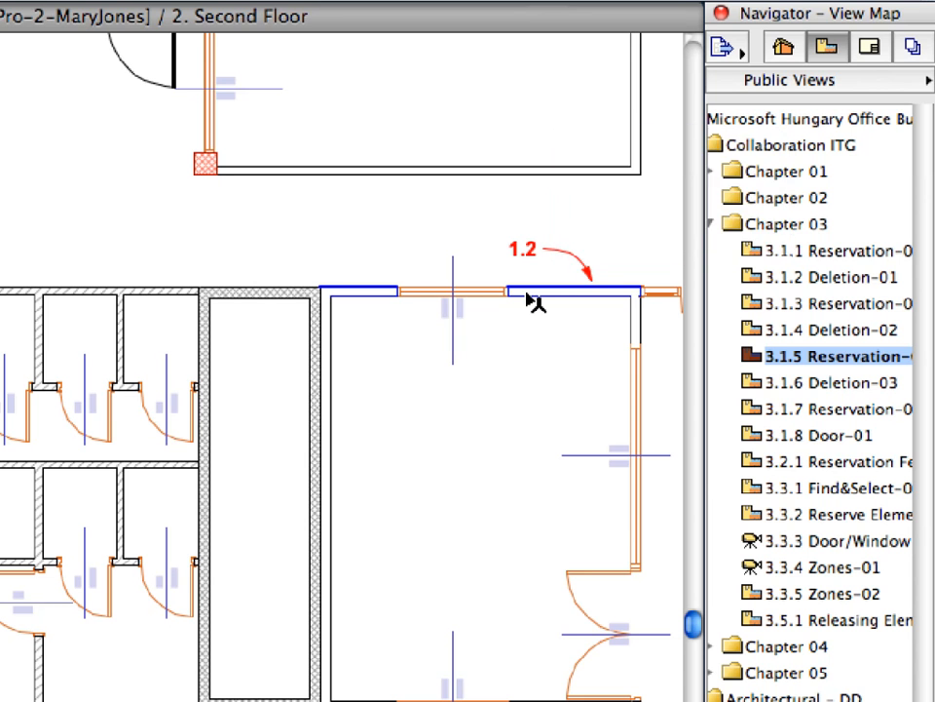
pyautogui.click(534, 291)
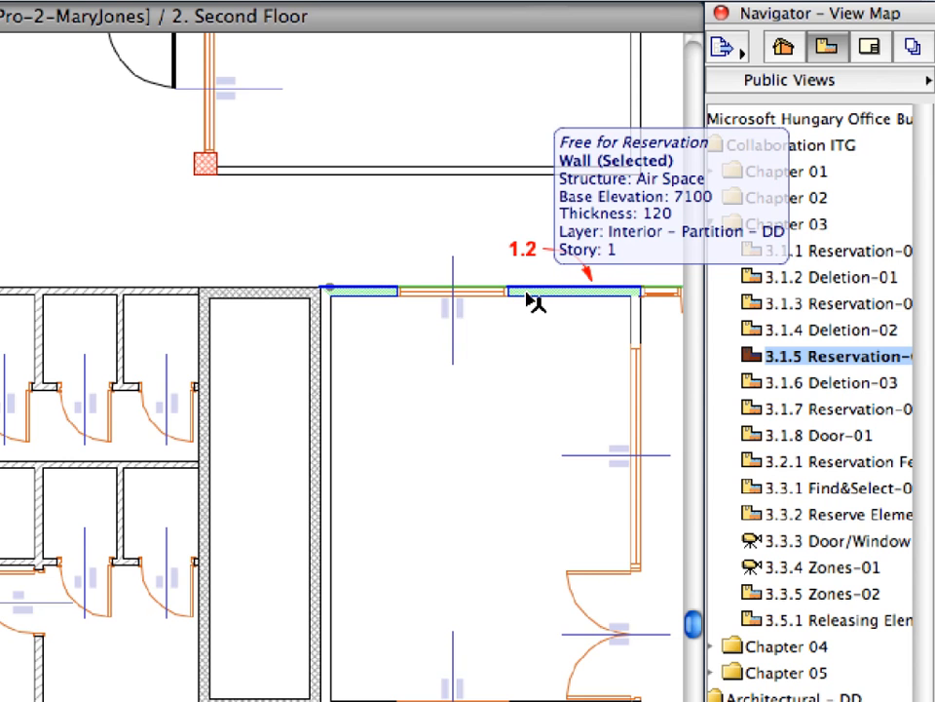
pyautogui.rightClick(536, 302)
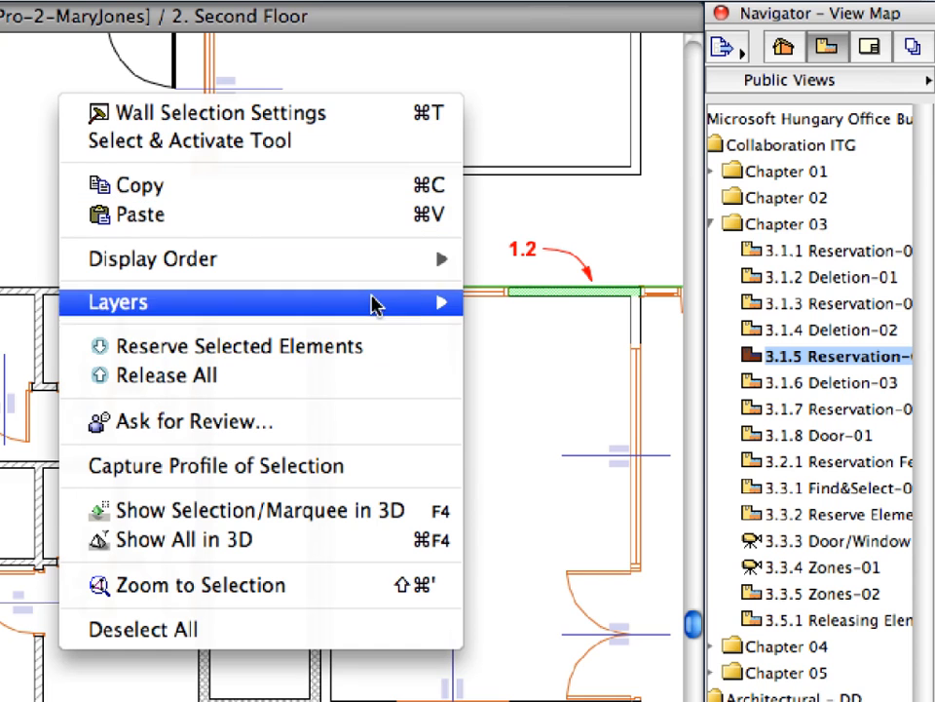
pyautogui.moveTo(405, 347)
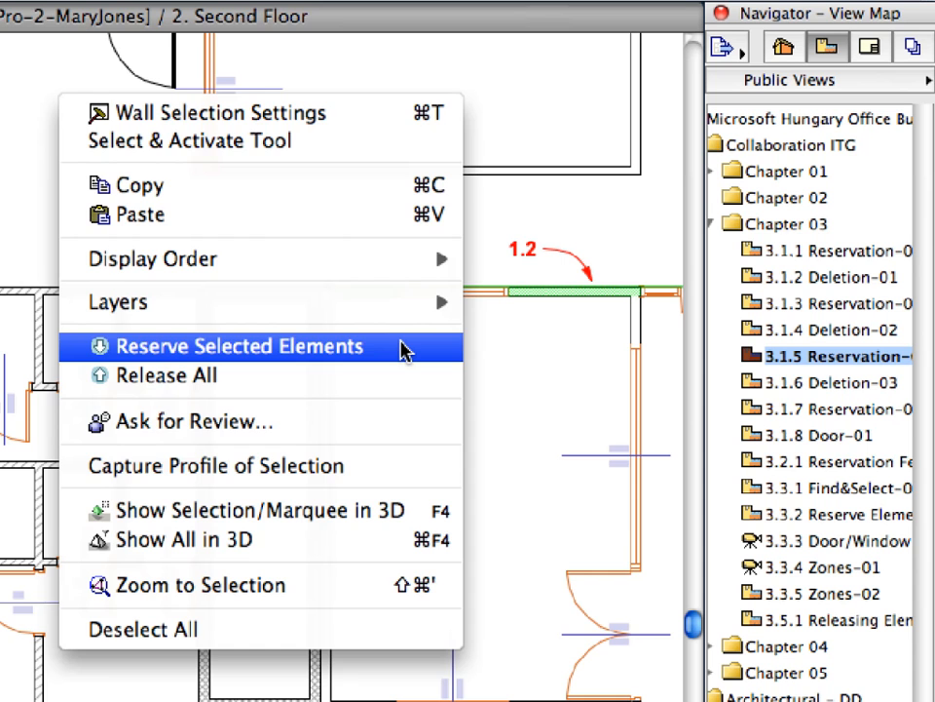
pyautogui.click(233, 347)
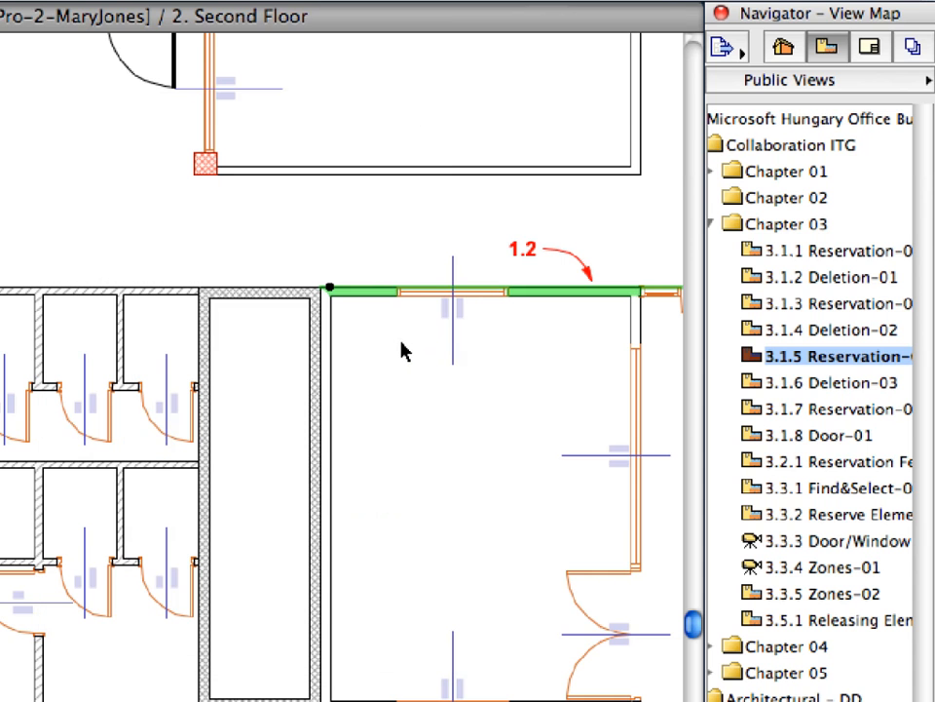
pyautogui.click(386, 288)
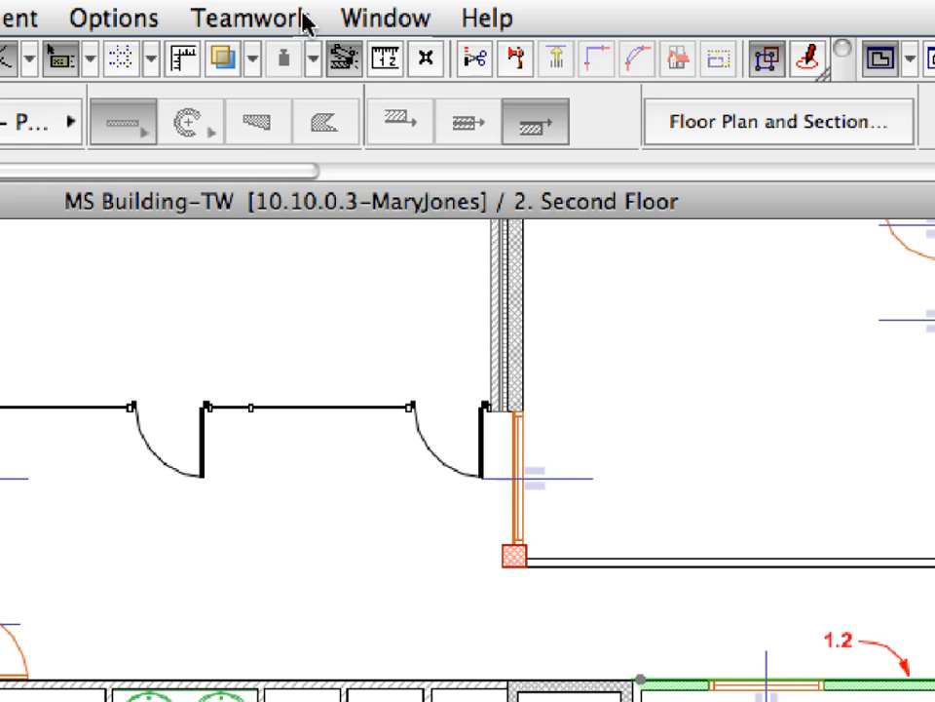
pyautogui.click(250, 18)
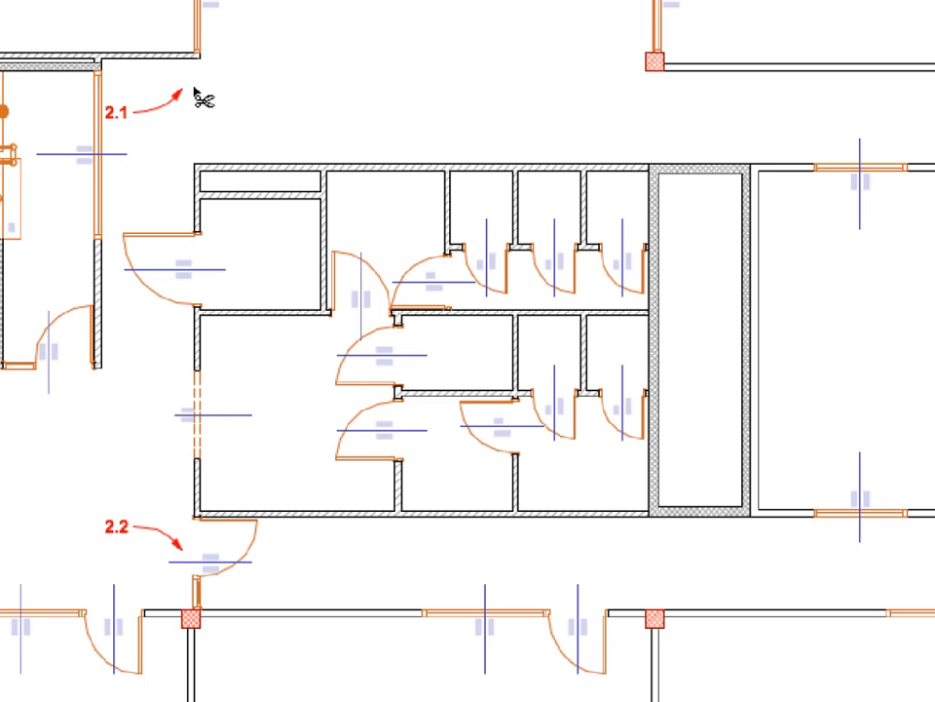
pyautogui.moveTo(193, 613)
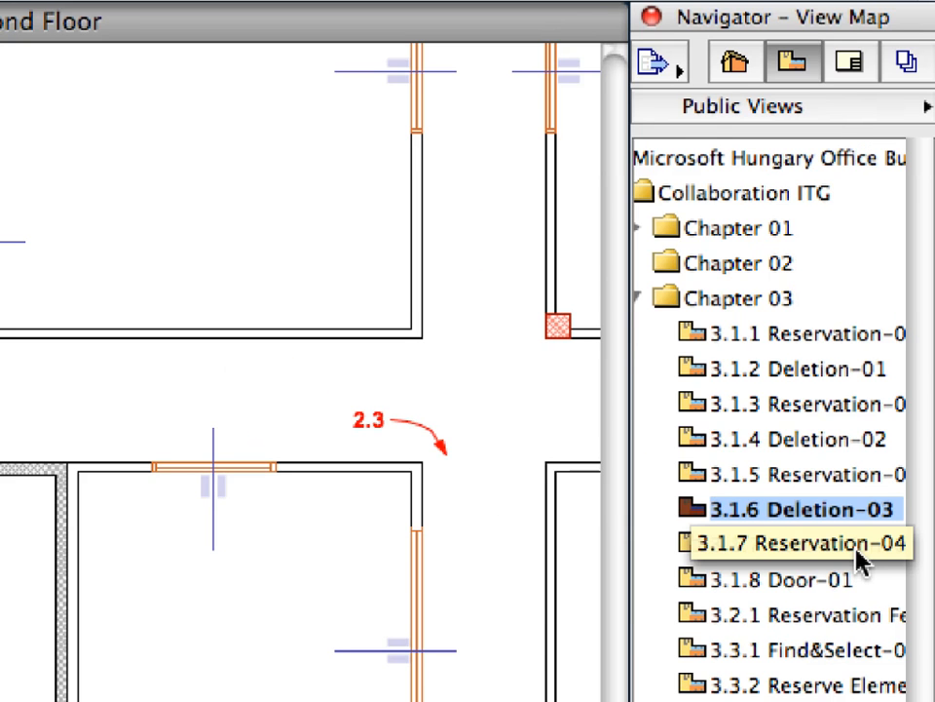
# Open the 3.1.7 Reservation-04 view on the Third Floor and reserve wall 1 from its context menu.
pyautogui.click(809, 546)
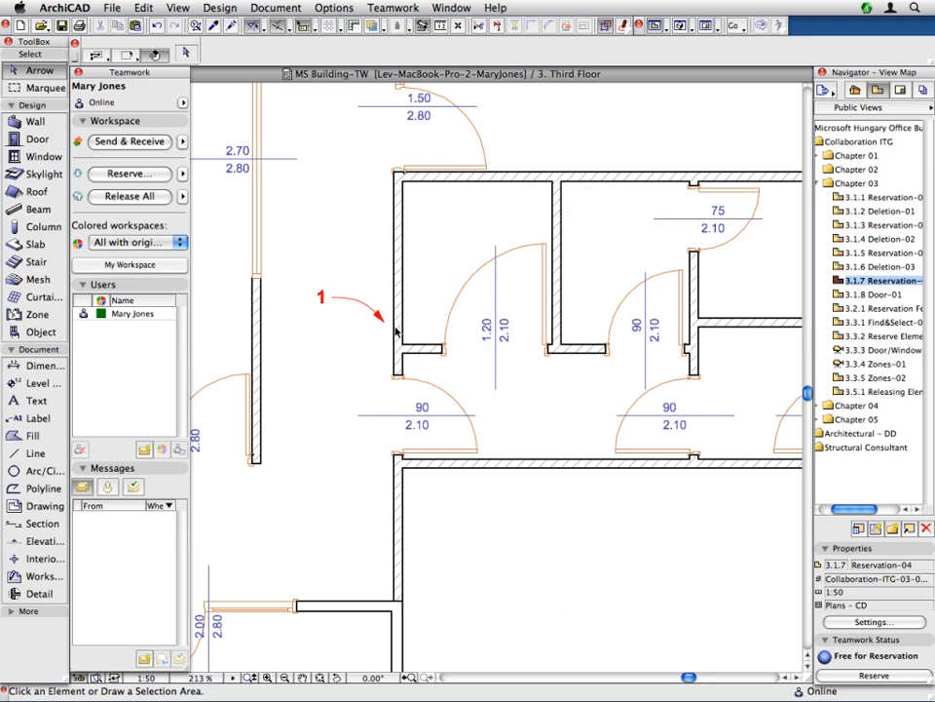
pyautogui.moveTo(372, 283)
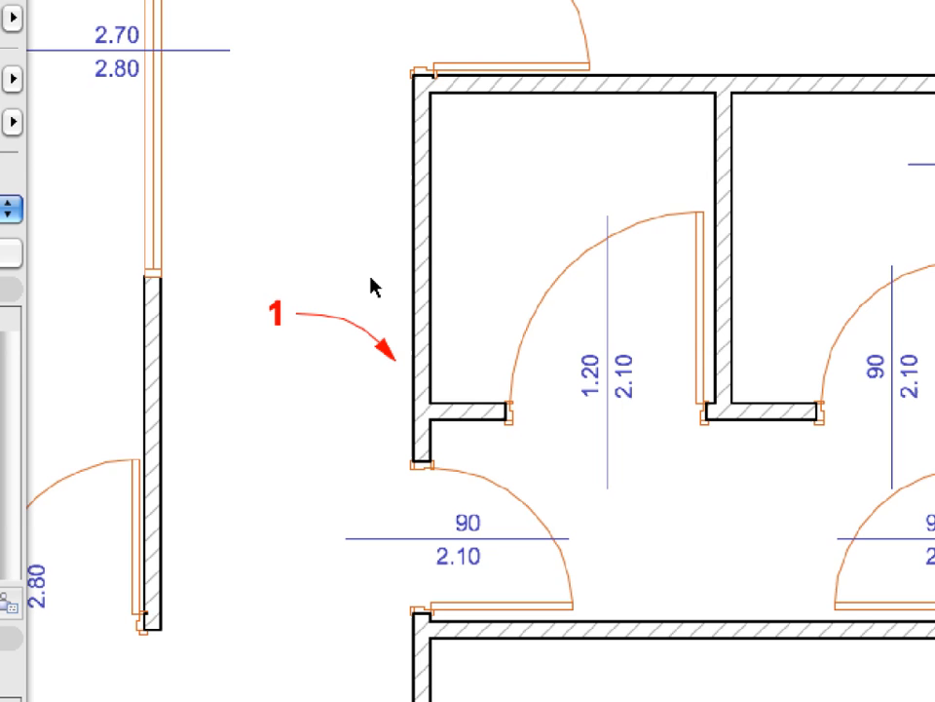
pyautogui.moveTo(419, 255)
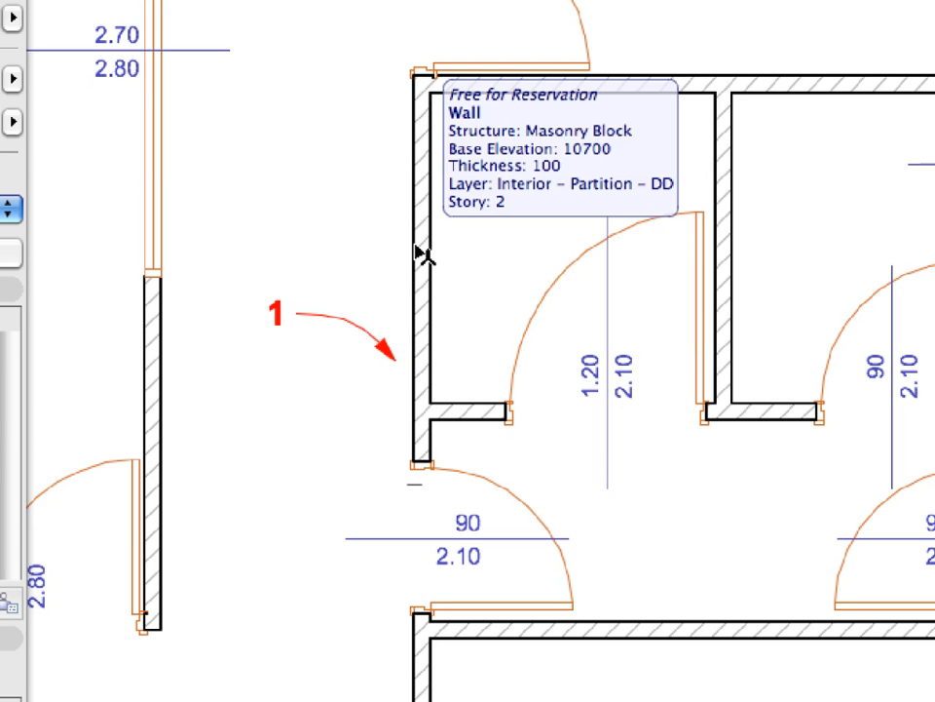
pyautogui.rightClick(419, 253)
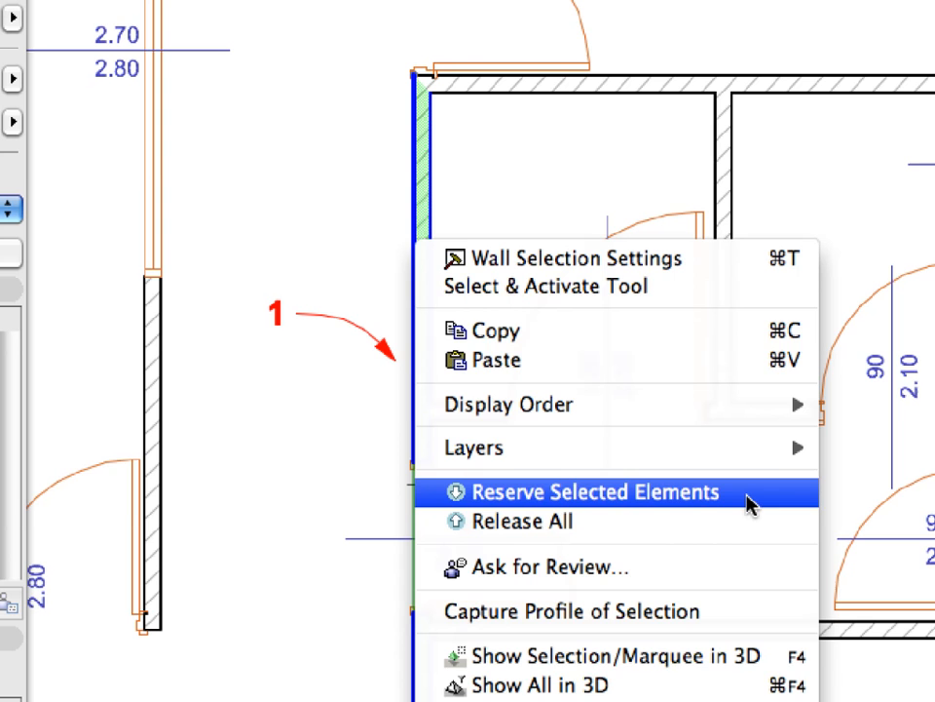
pyautogui.click(589, 491)
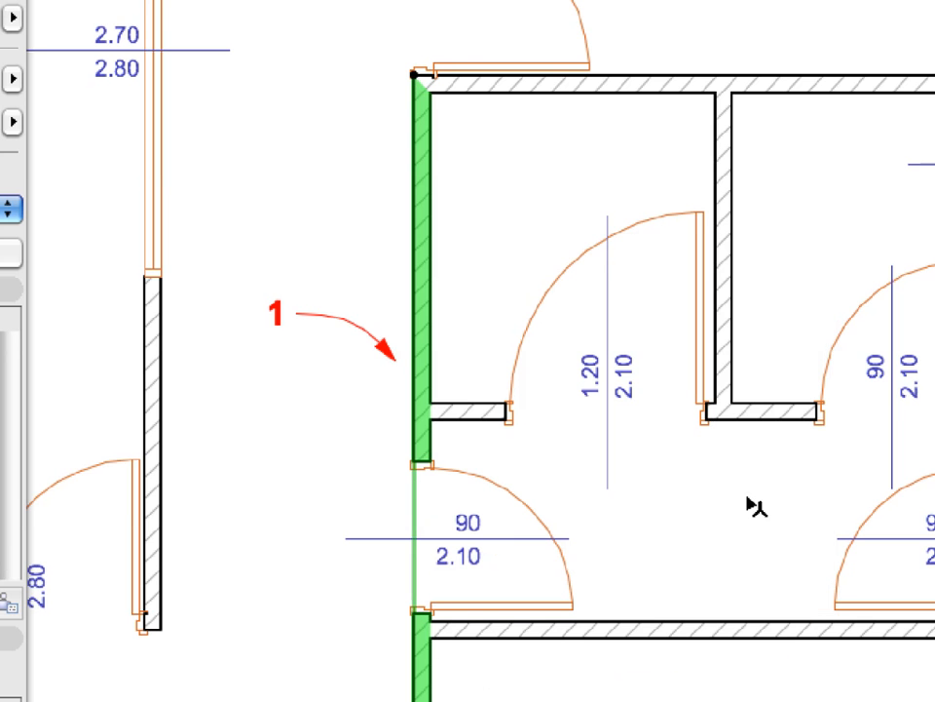
pyautogui.moveTo(557, 244)
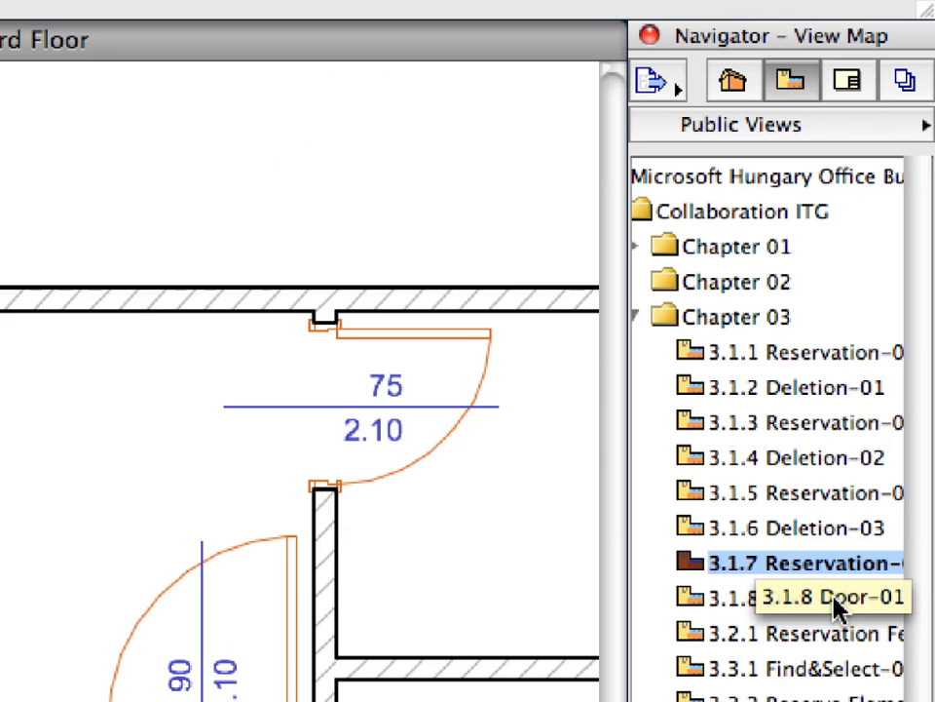
pyautogui.moveTo(782, 627)
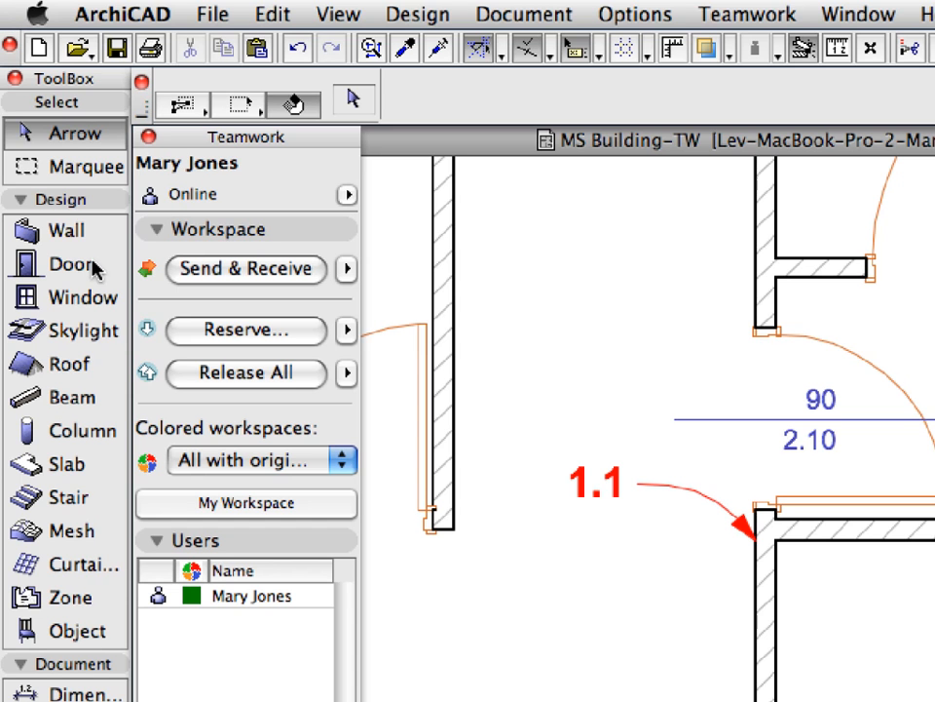
# Activate the Door tool and bring up the Door Default Settings dialog.
pyautogui.click(62, 263)
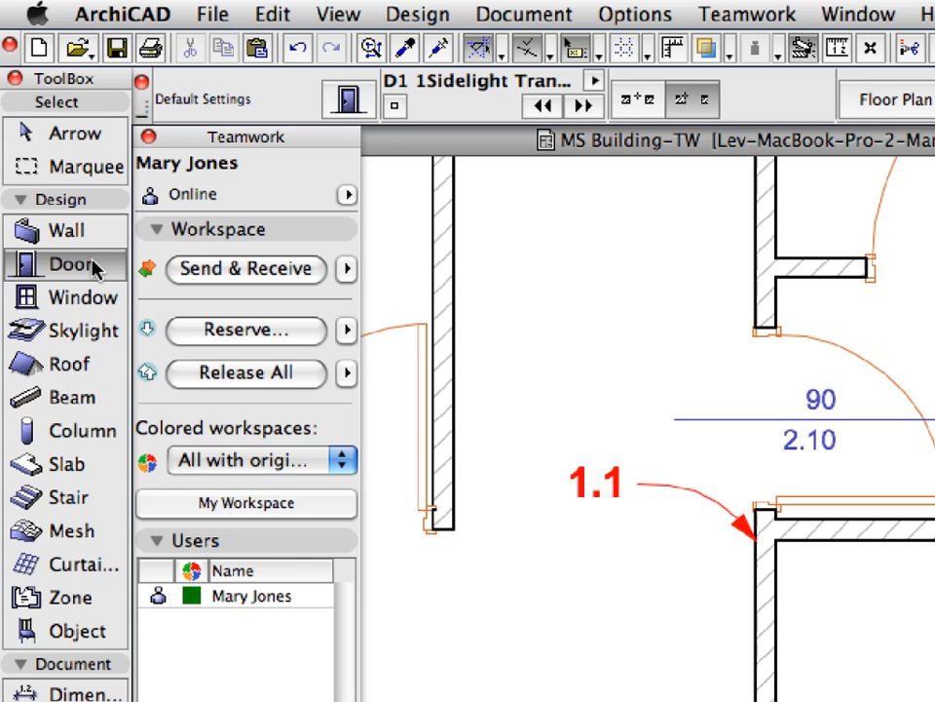
pyautogui.moveTo(94, 265)
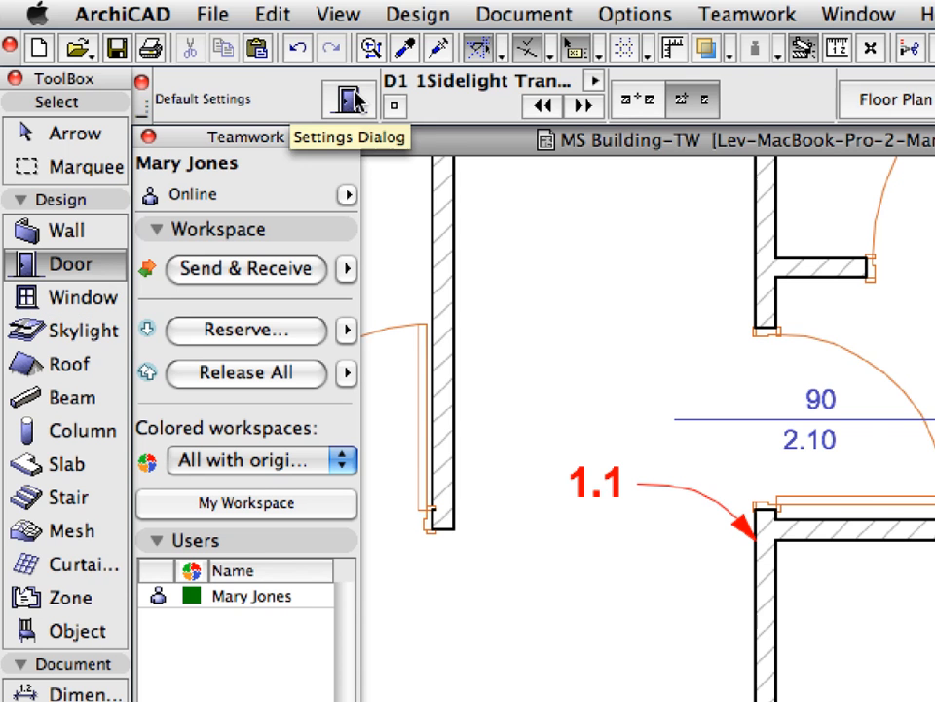
pyautogui.click(347, 98)
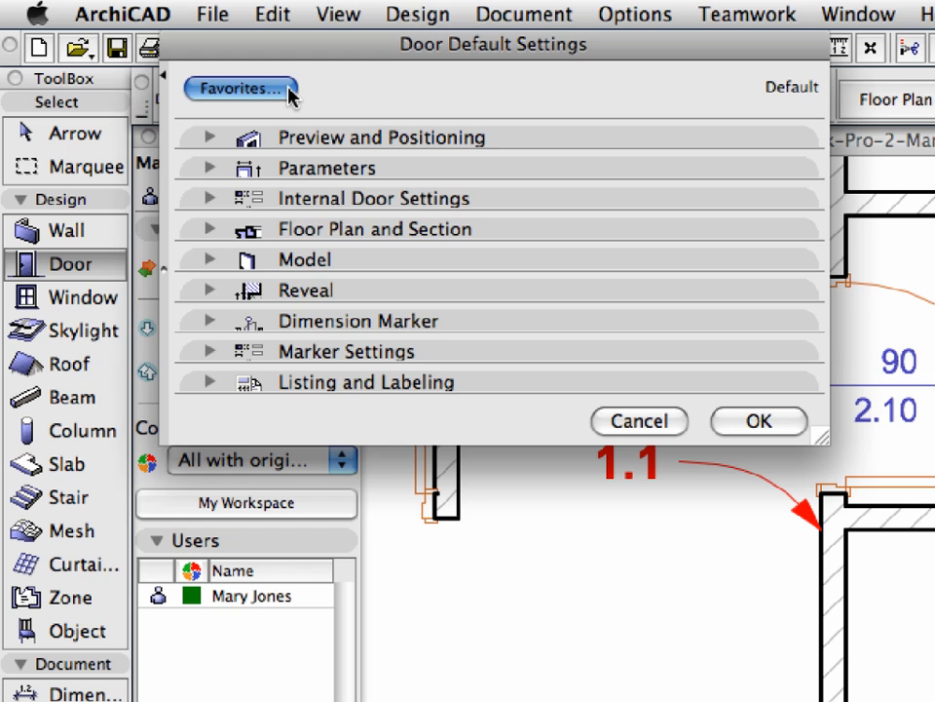
# Apply the Door-01 favorite as the door defaults and confirm the settings.
pyautogui.click(238, 88)
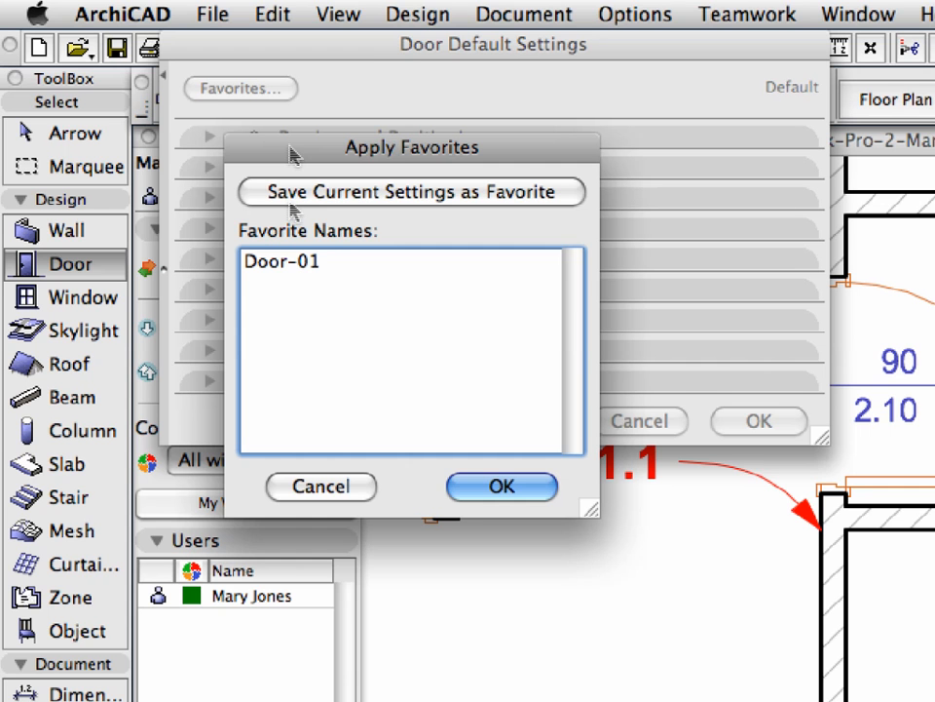
pyautogui.click(281, 262)
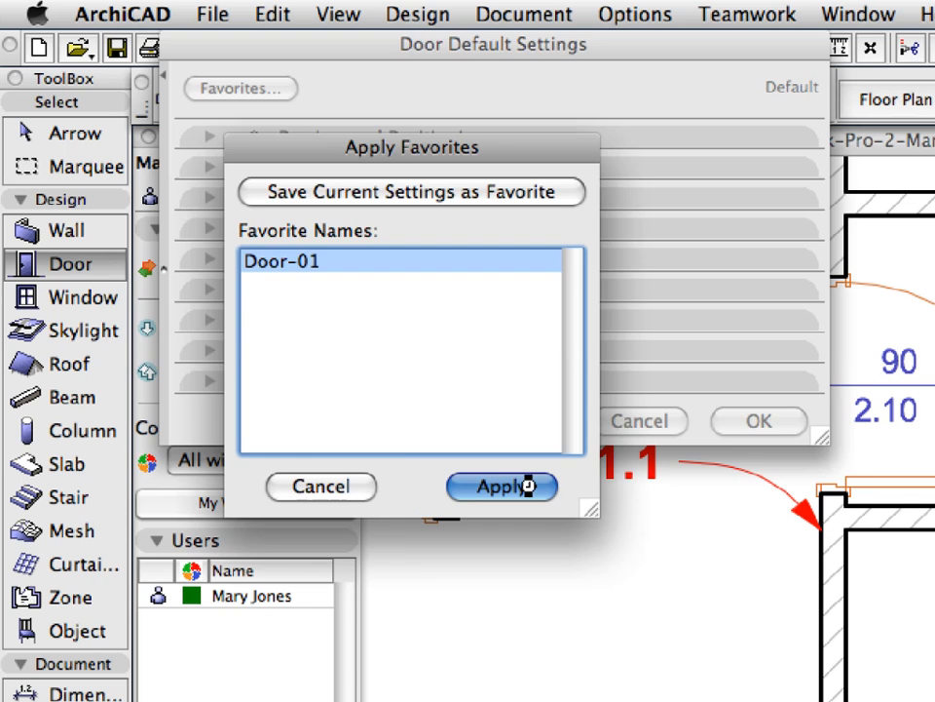
pyautogui.click(501, 487)
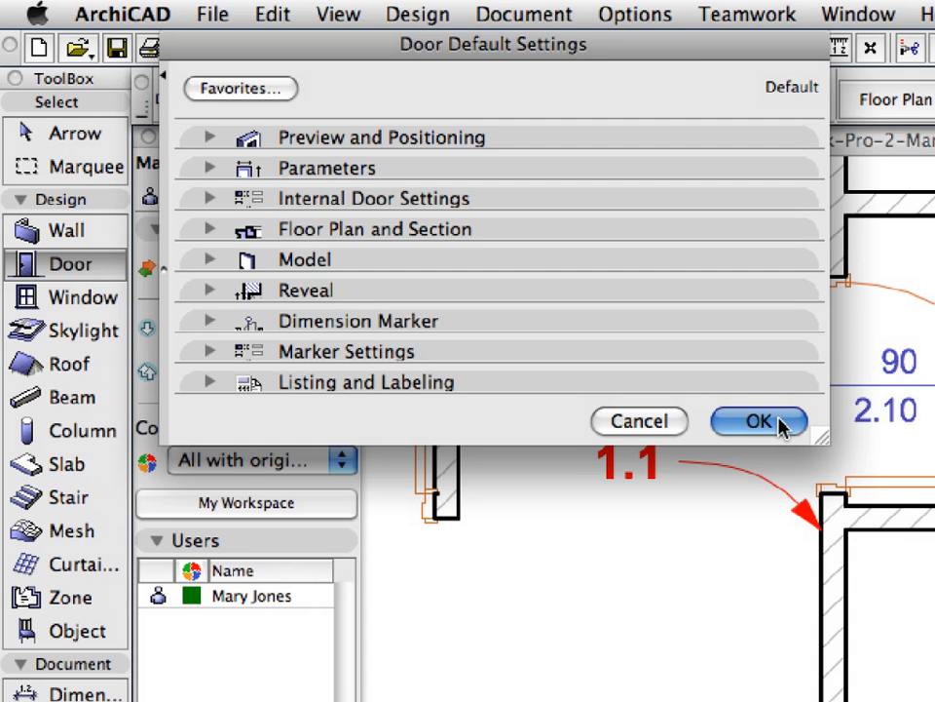
pyautogui.click(756, 421)
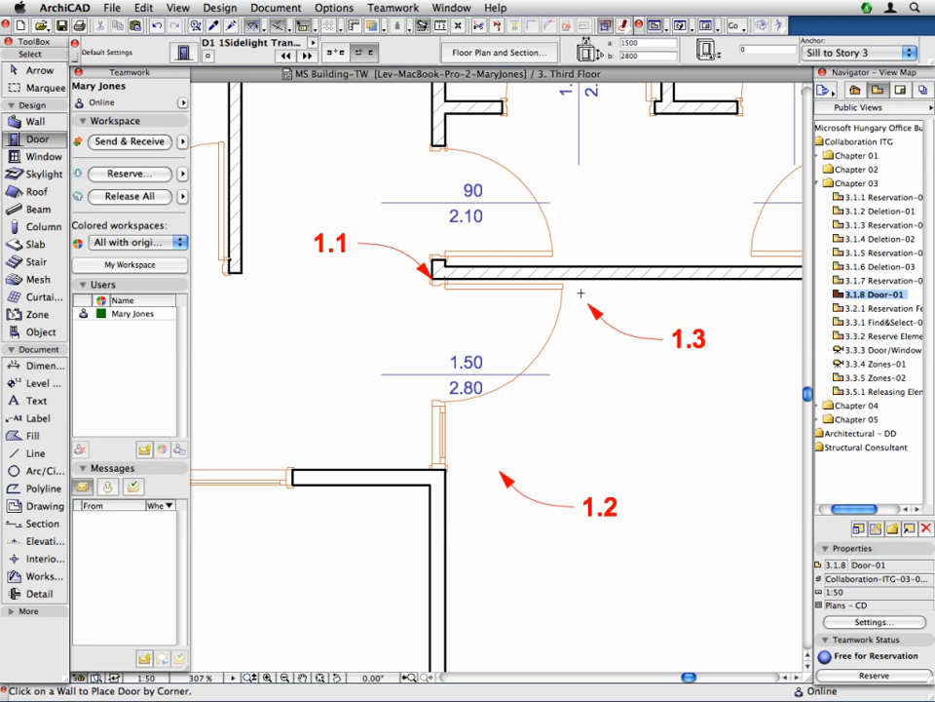